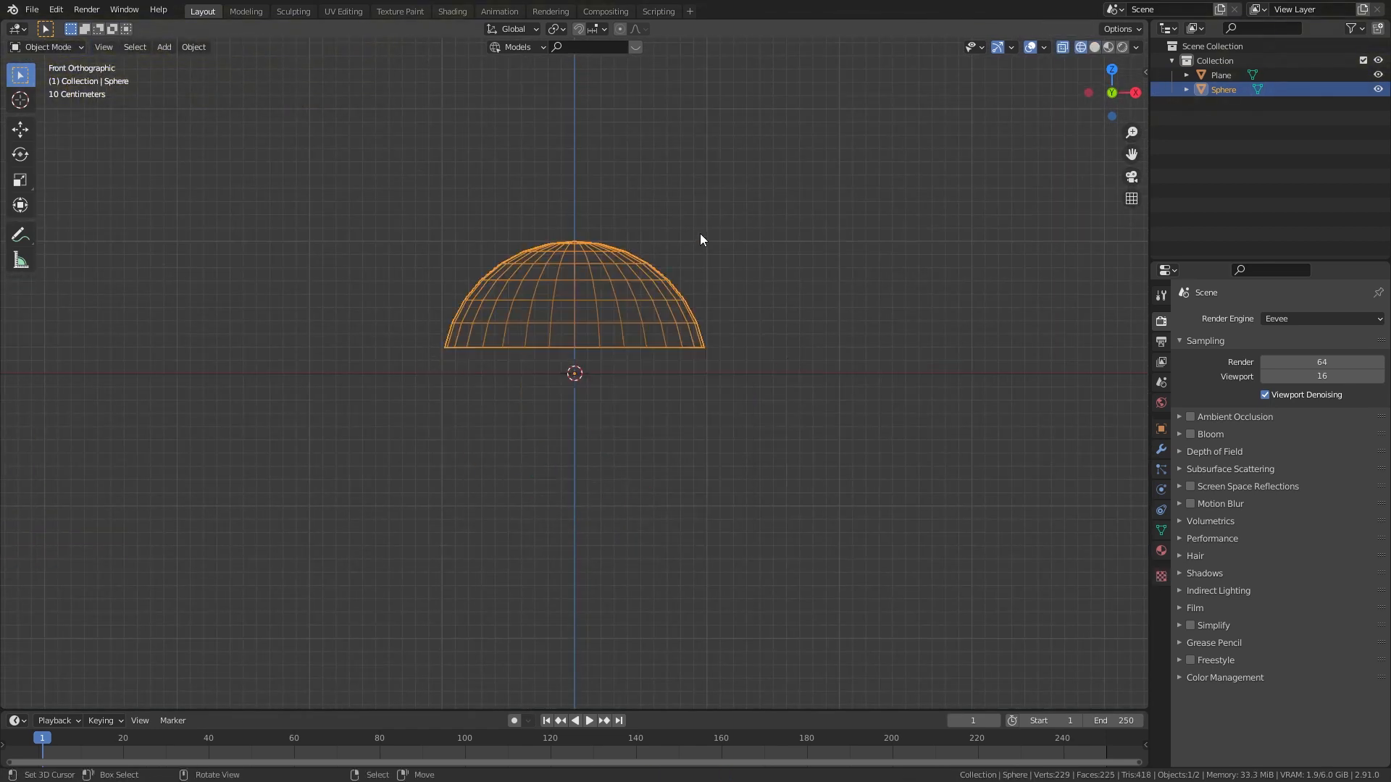
# Step: Show the half-sphere in solid shading before setting up particles
pyautogui.press('Tab')
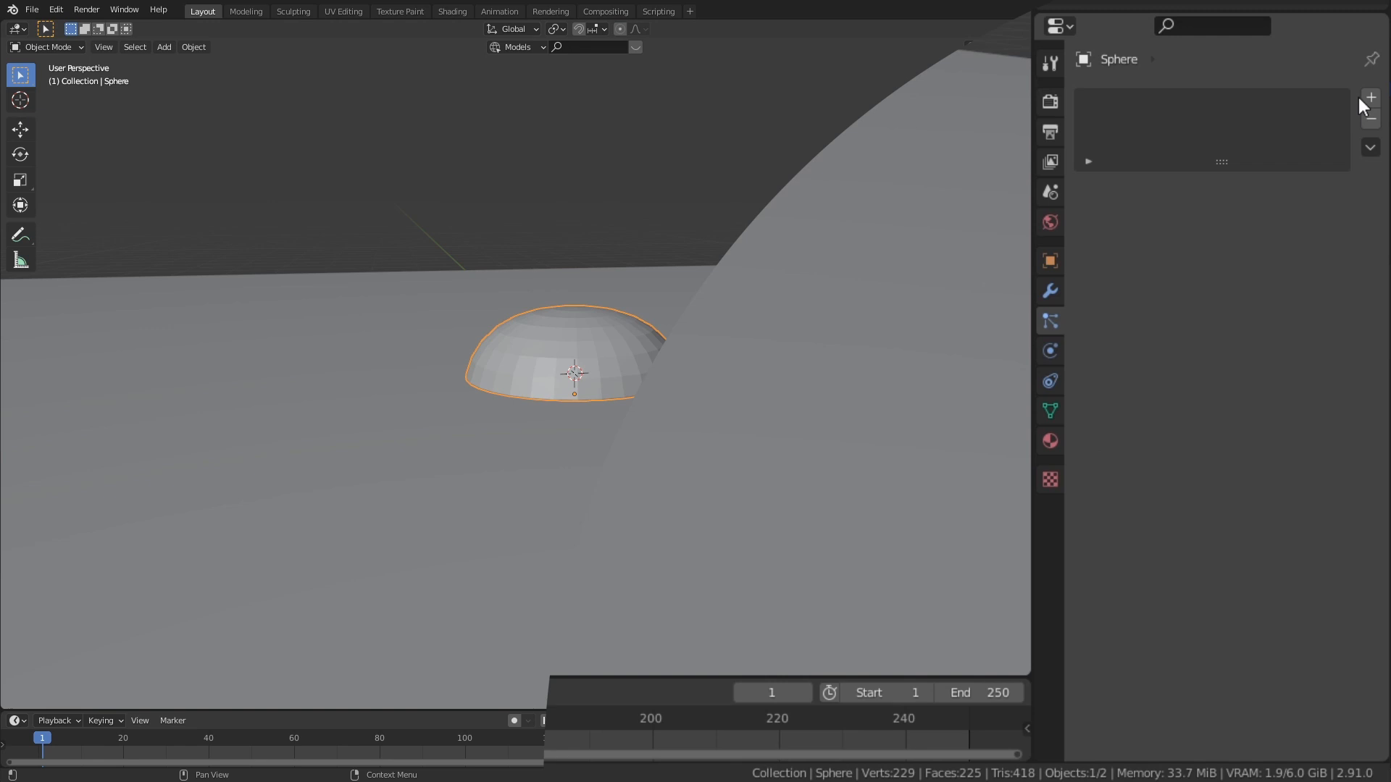
# Step: Add a particle system emitting 30 particles, all starting and ending at frame 2
pyautogui.click(1369, 97)
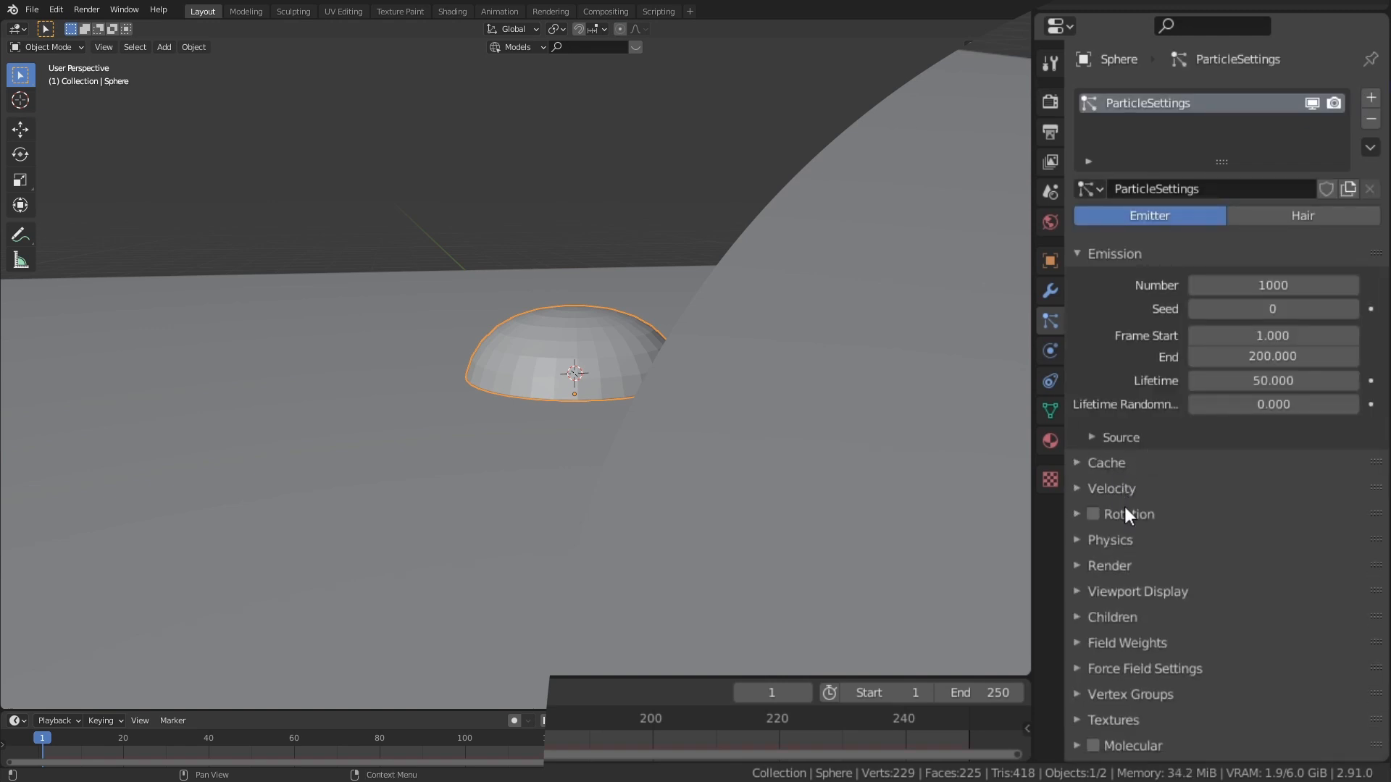
pyautogui.click(1111, 489)
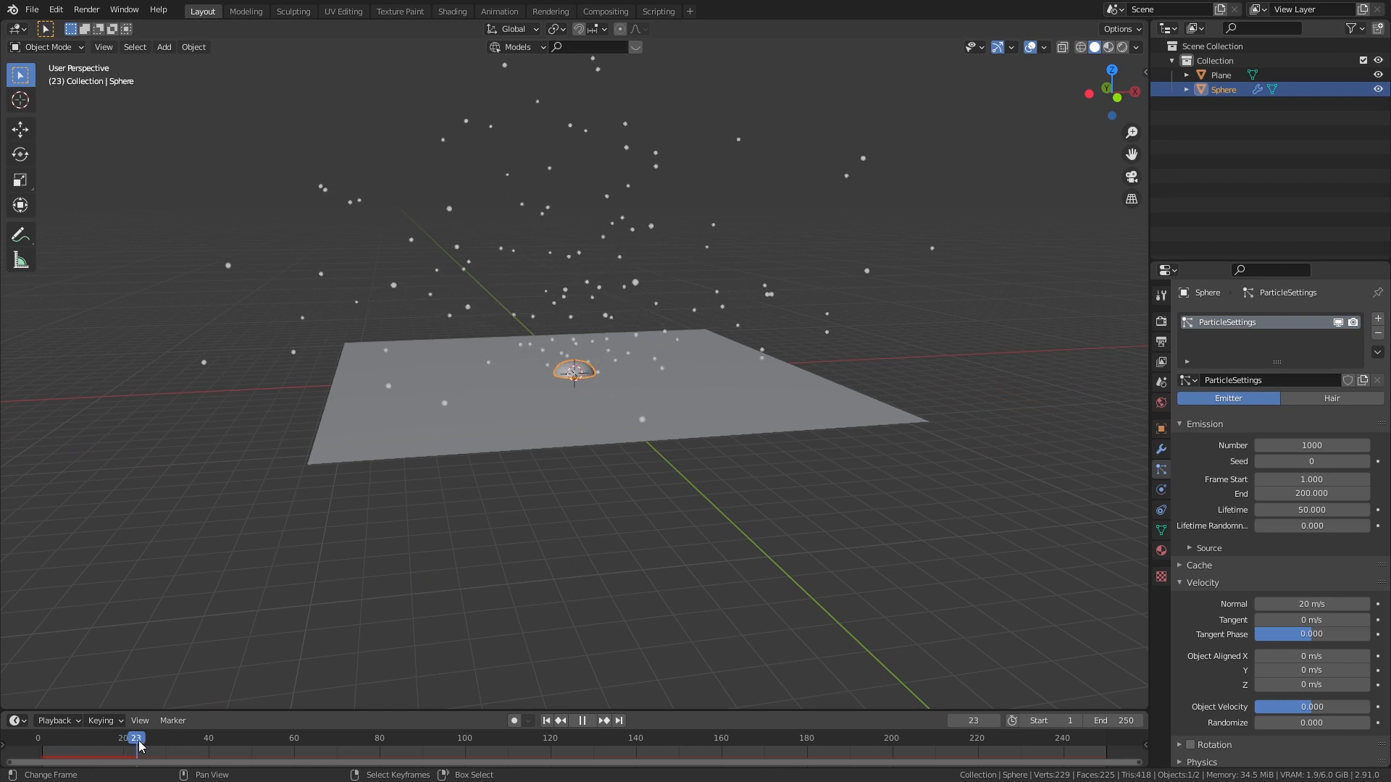
pyautogui.moveTo(136, 738); pyautogui.dragTo(413, 738)
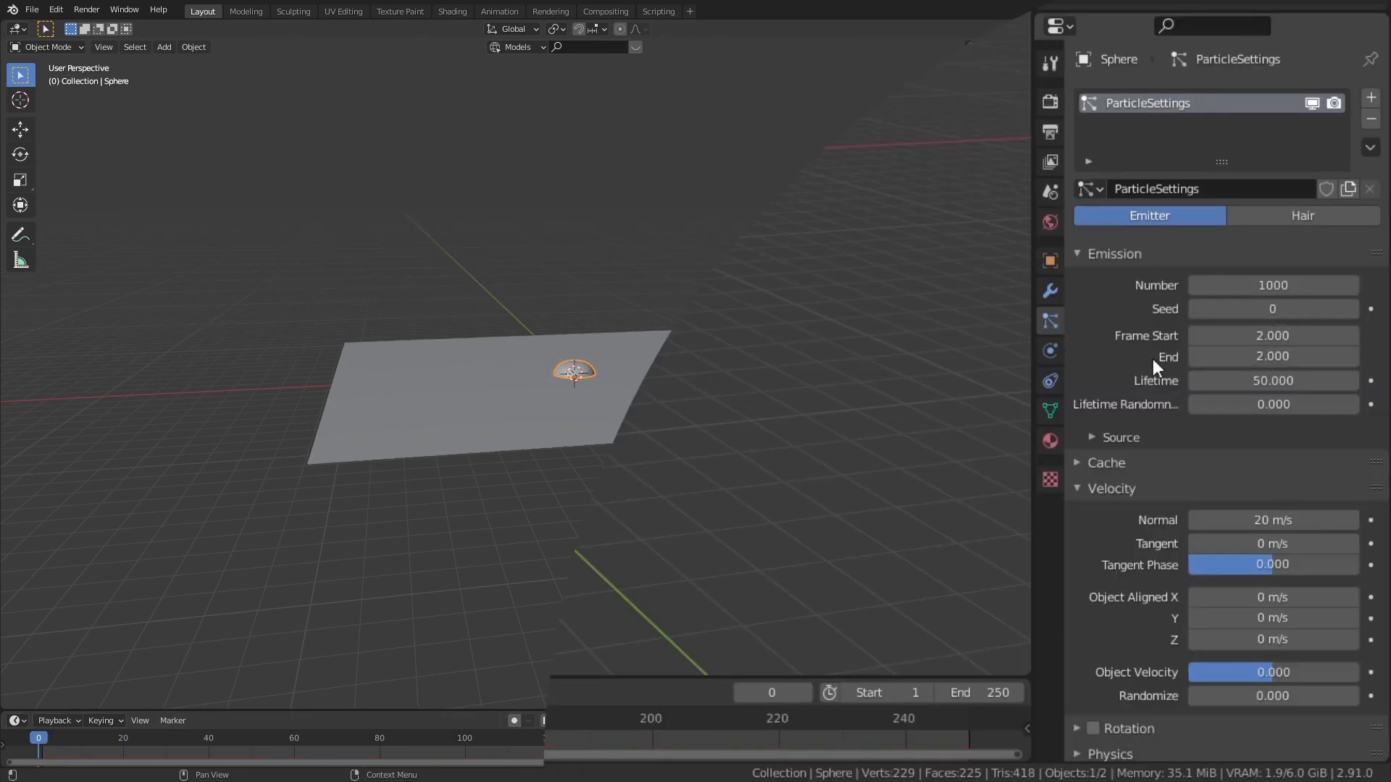
pyautogui.moveTo(1271, 285)
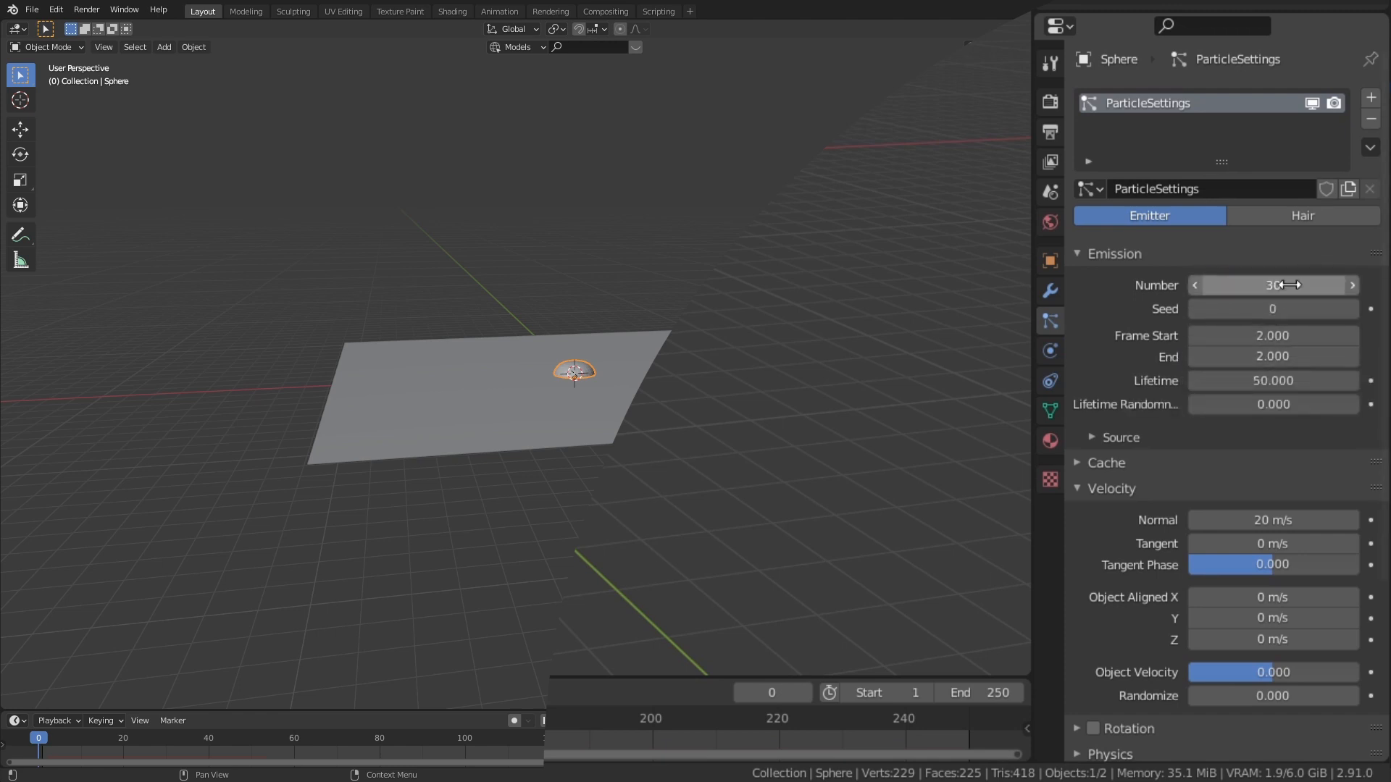
# Step: Play and scrub the timeline to preview the particle burst
pyautogui.click(584, 720)
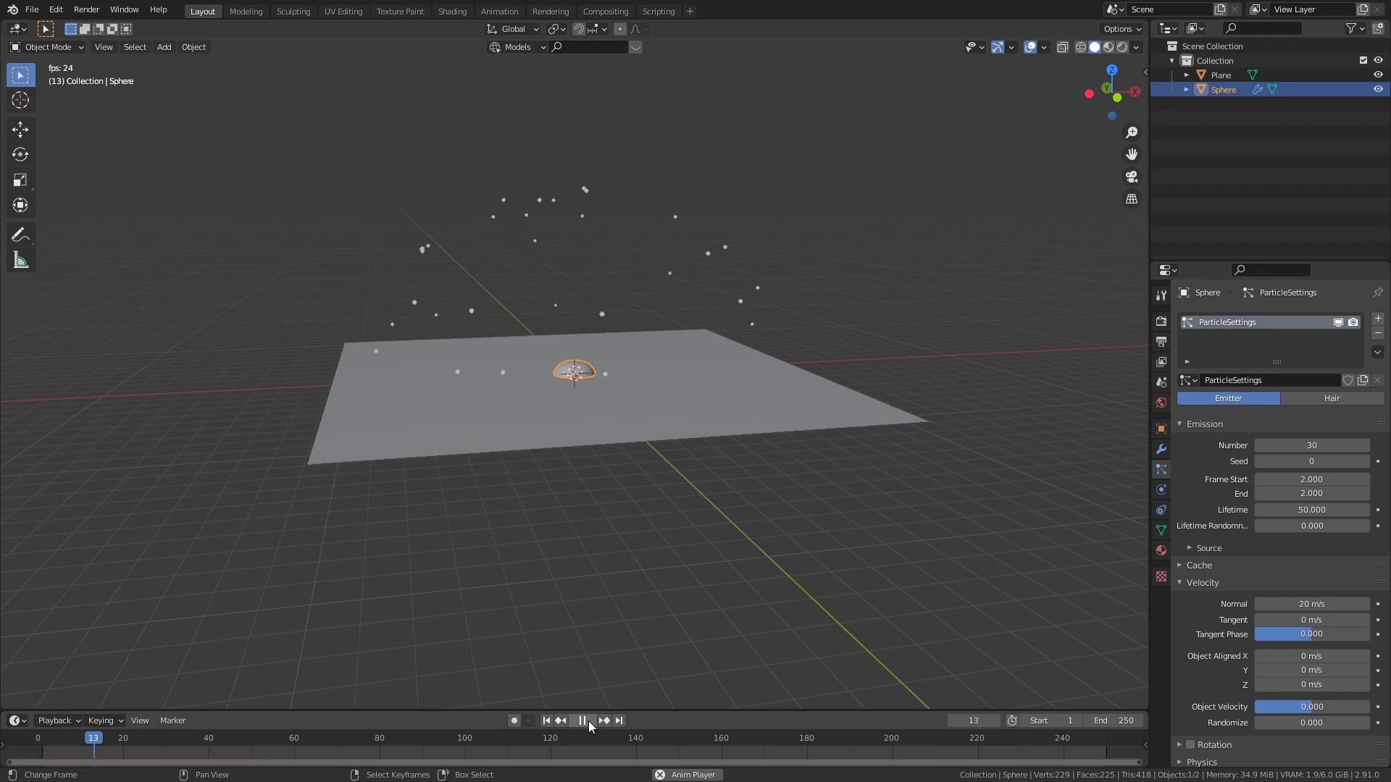
pyautogui.click(581, 720)
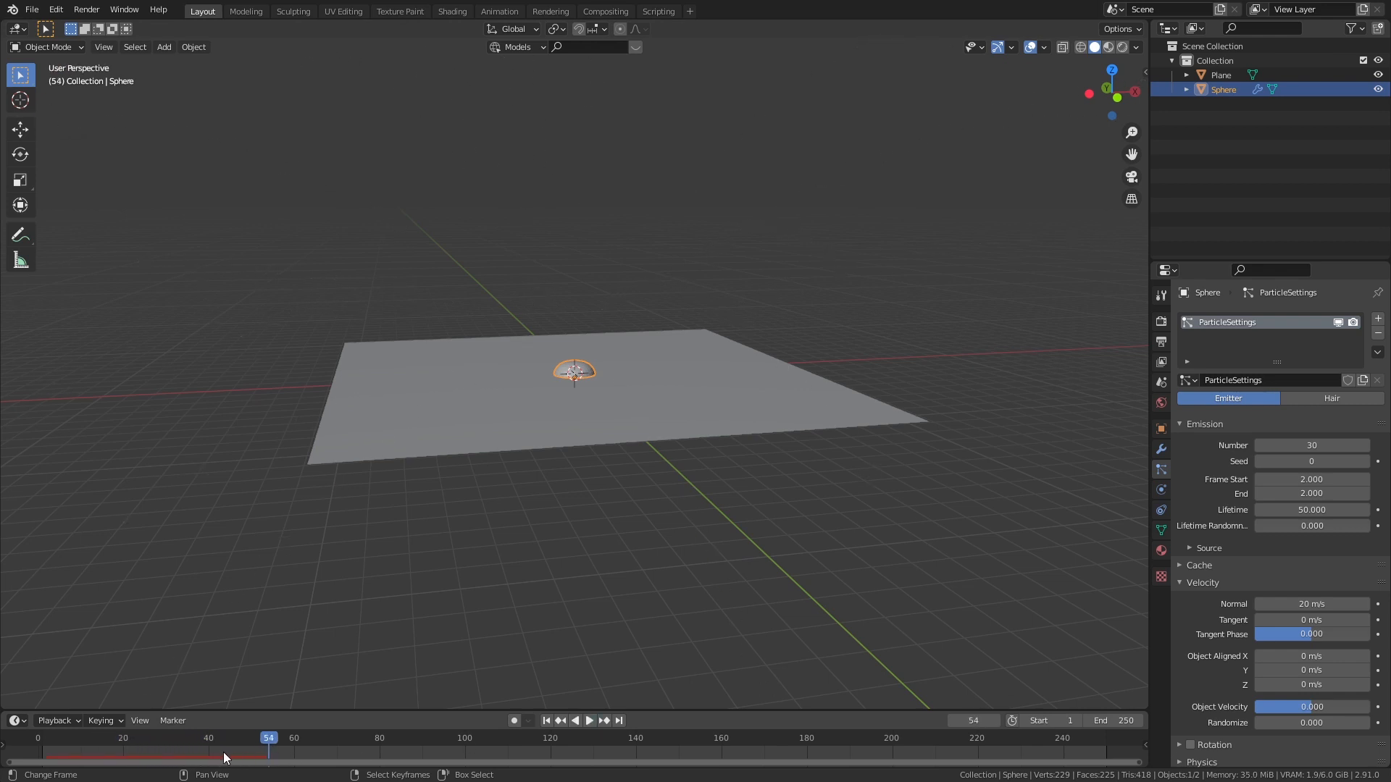
pyautogui.click(590, 720)
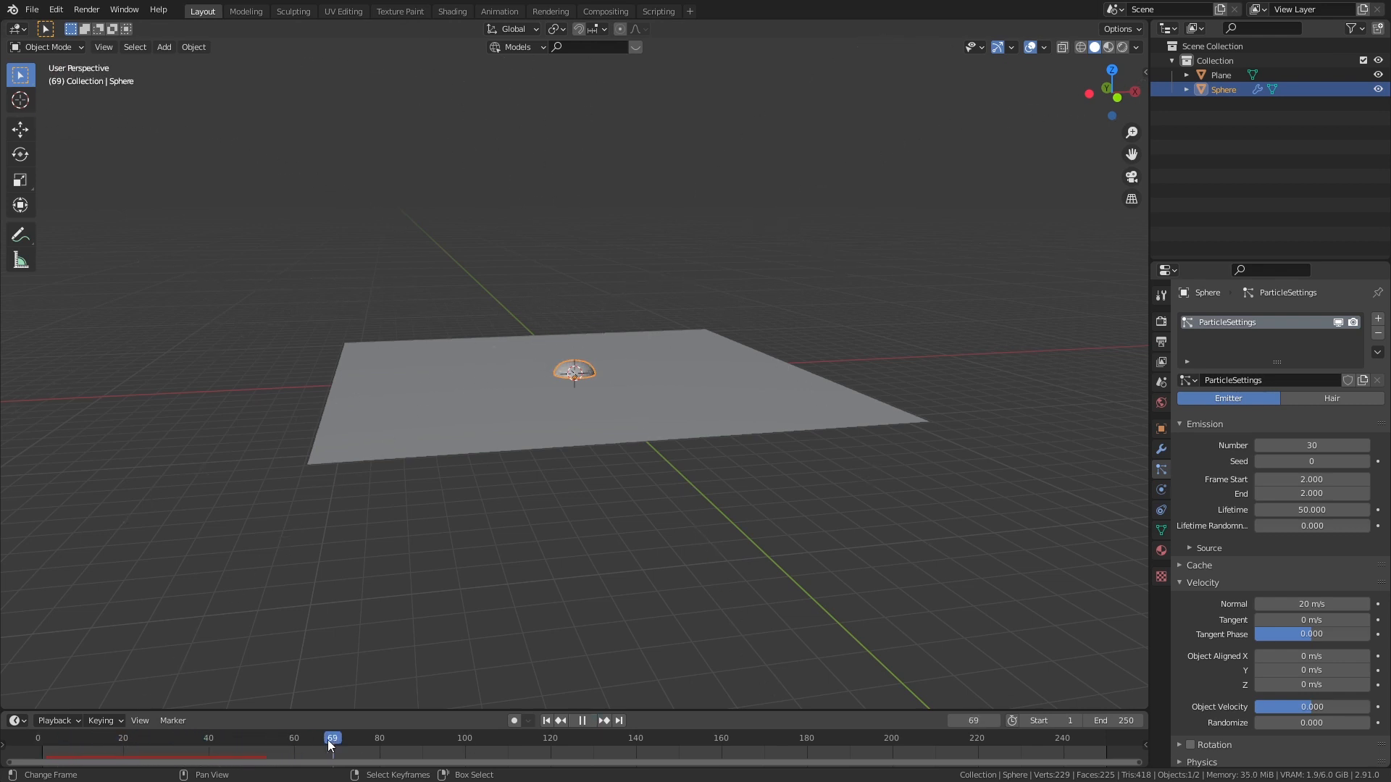
pyautogui.moveTo(333, 752); pyautogui.dragTo(268, 752)
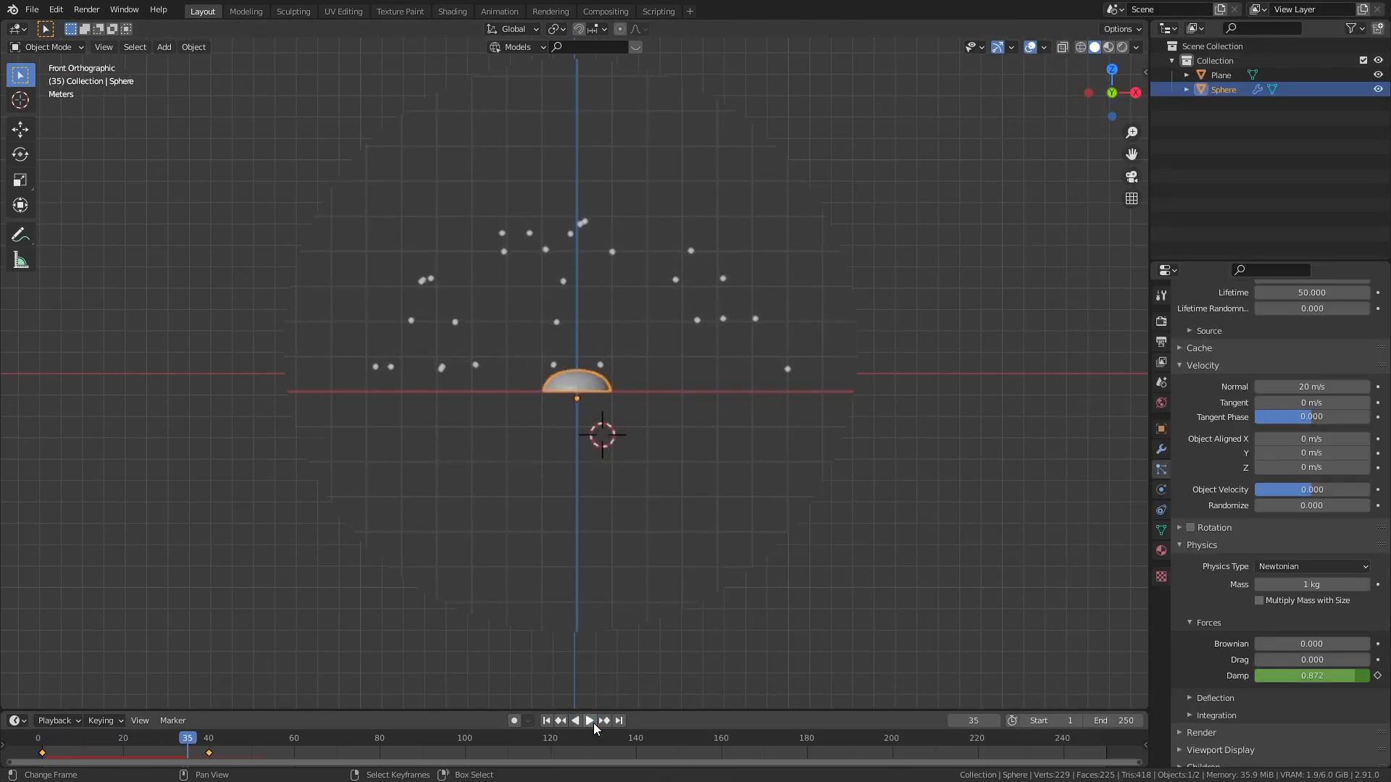
# Step: Play back the animation to check the keyframed Damp force slows the particles
pyautogui.click(498, 10)
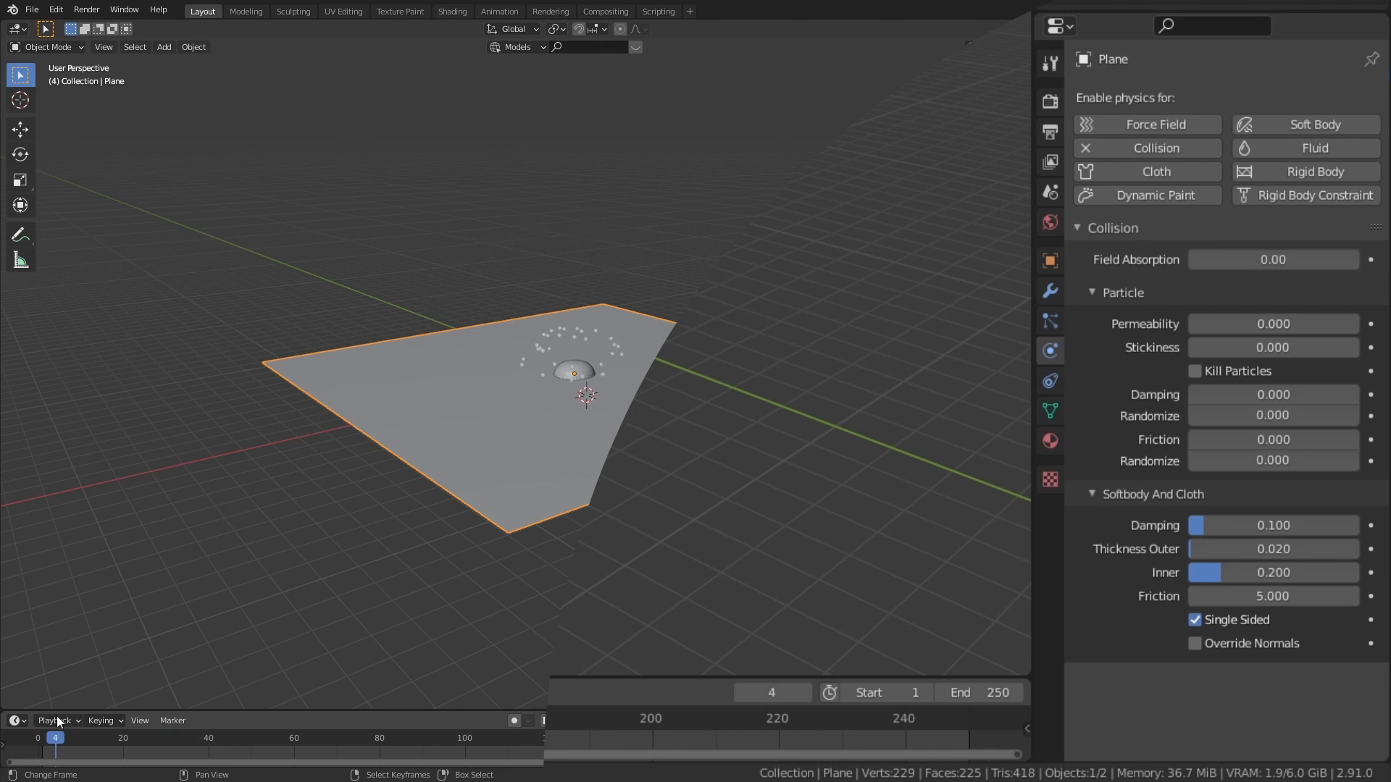
# Step: From frame 1, enable Kill Particles on the plane's Collision physics
pyautogui.click(40, 737)
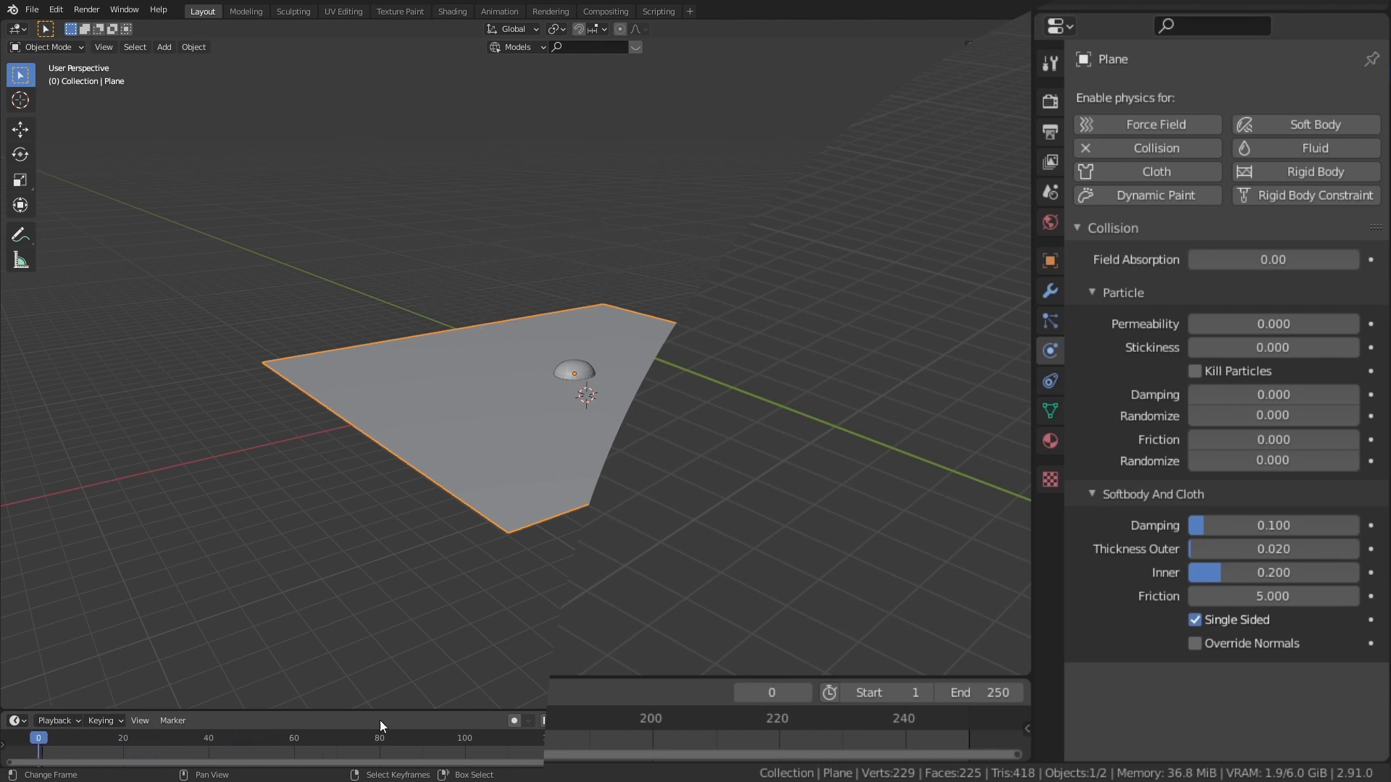
pyautogui.click(1195, 371)
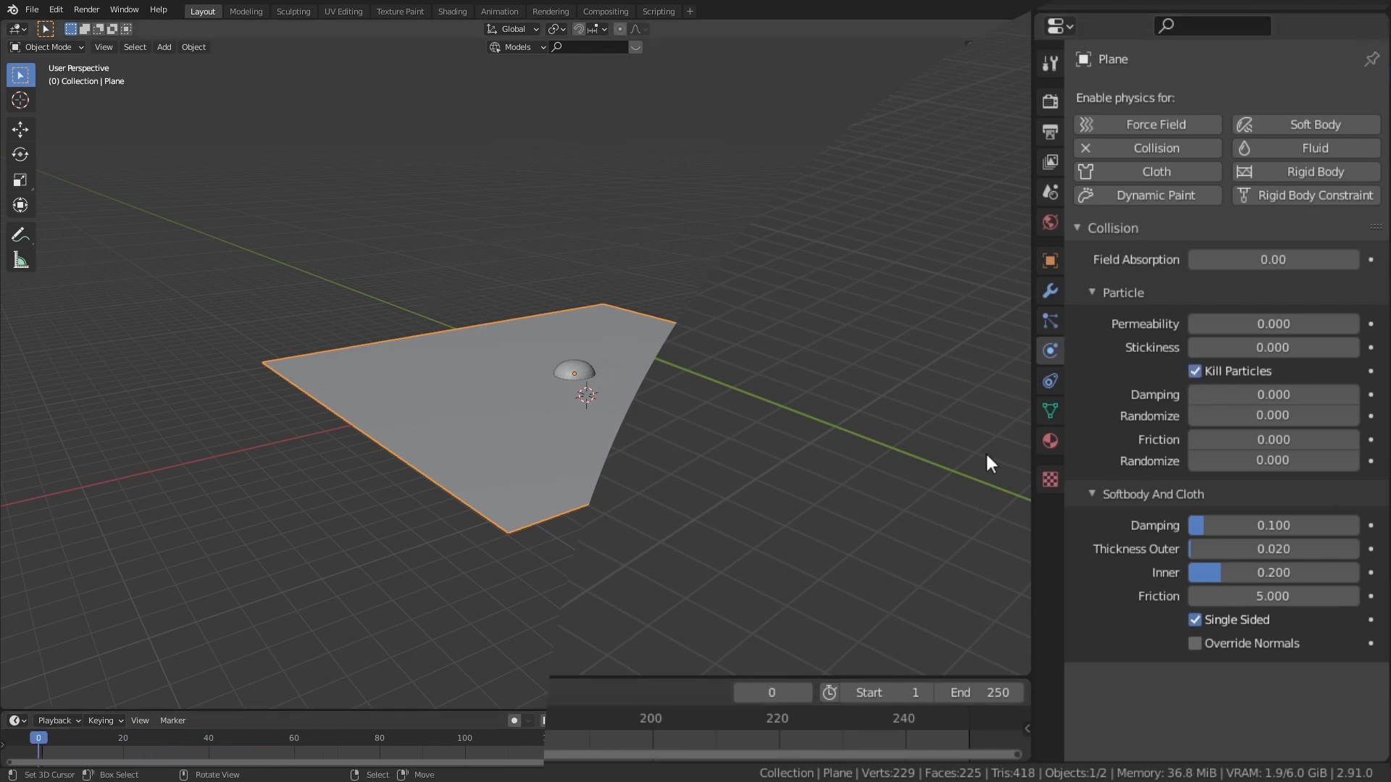
pyautogui.click(32, 10)
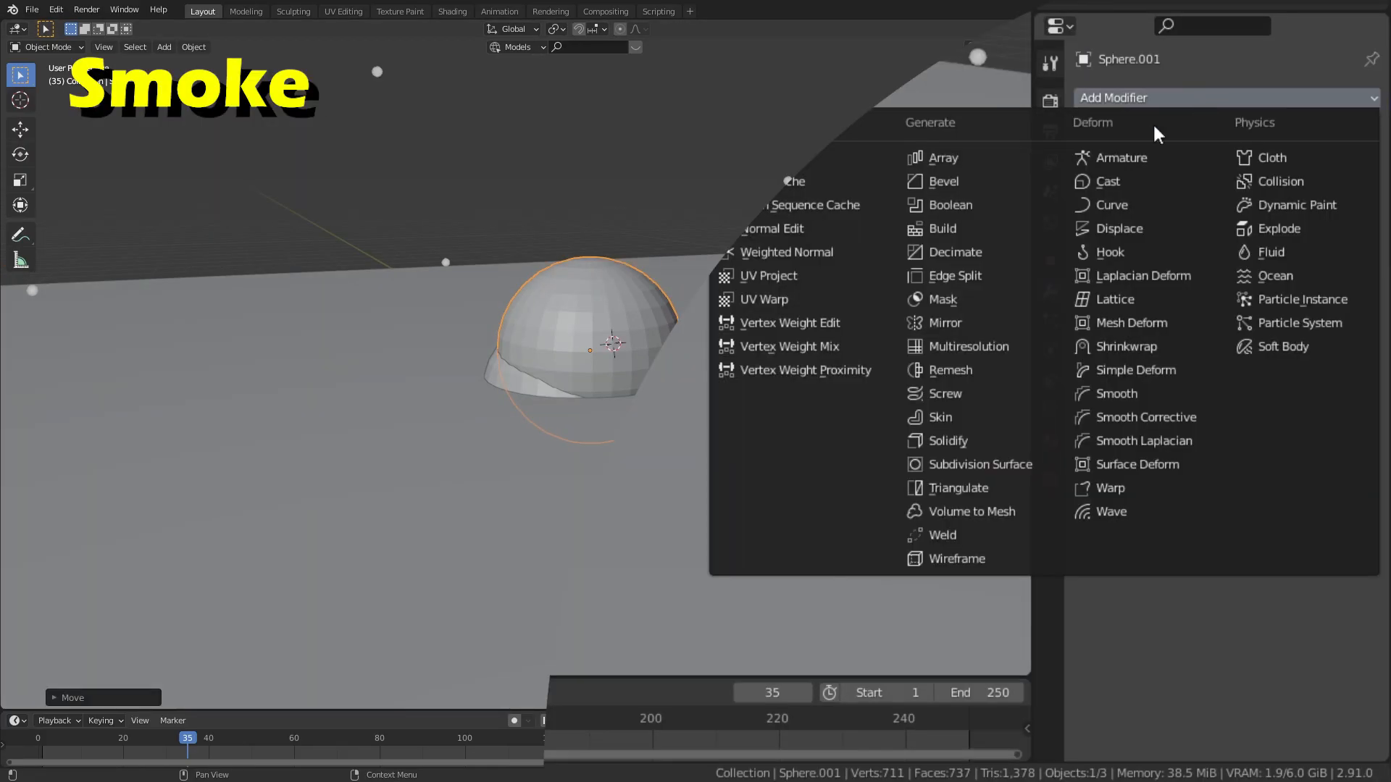
# Step: Add a textured Displace modifier to the sphere copy and keyframe its scale growing to 2.389
pyautogui.click(1118, 228)
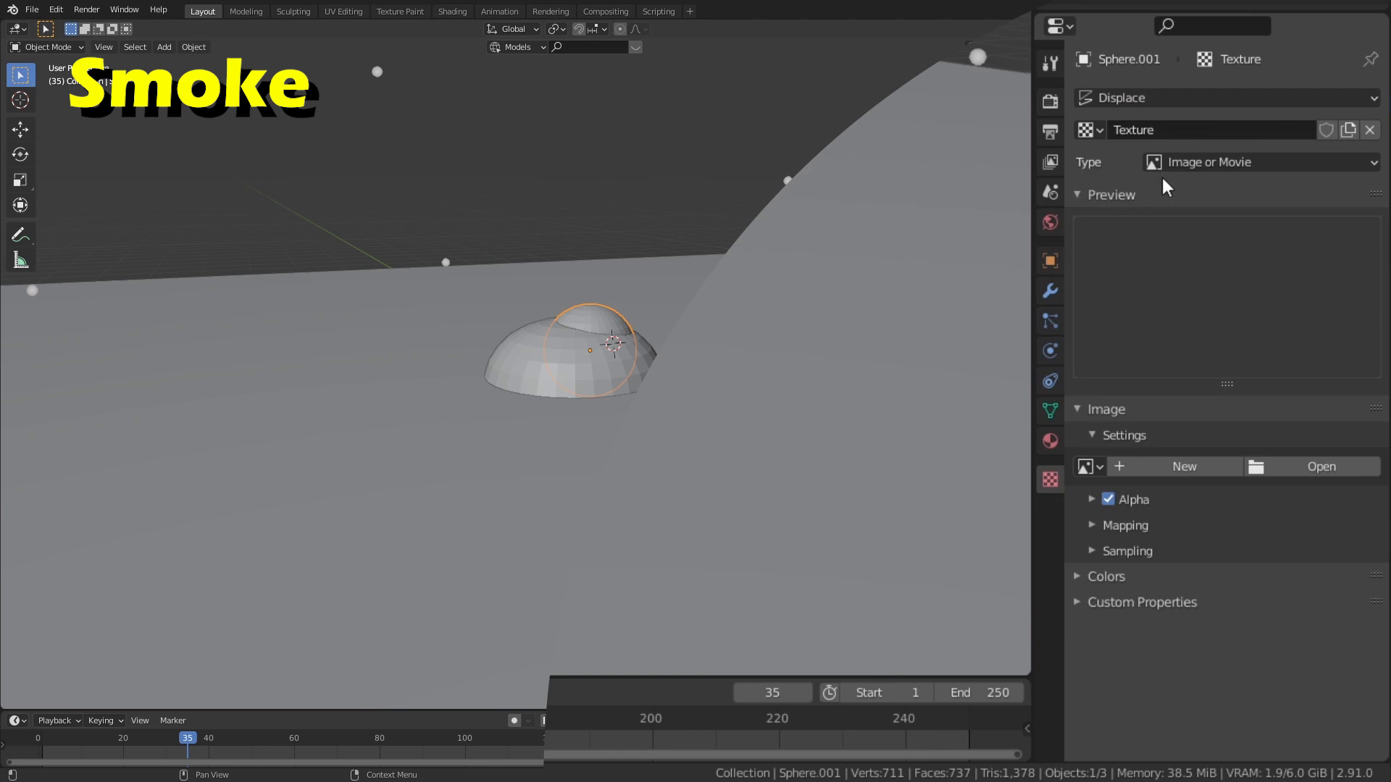
pyautogui.click(1259, 161)
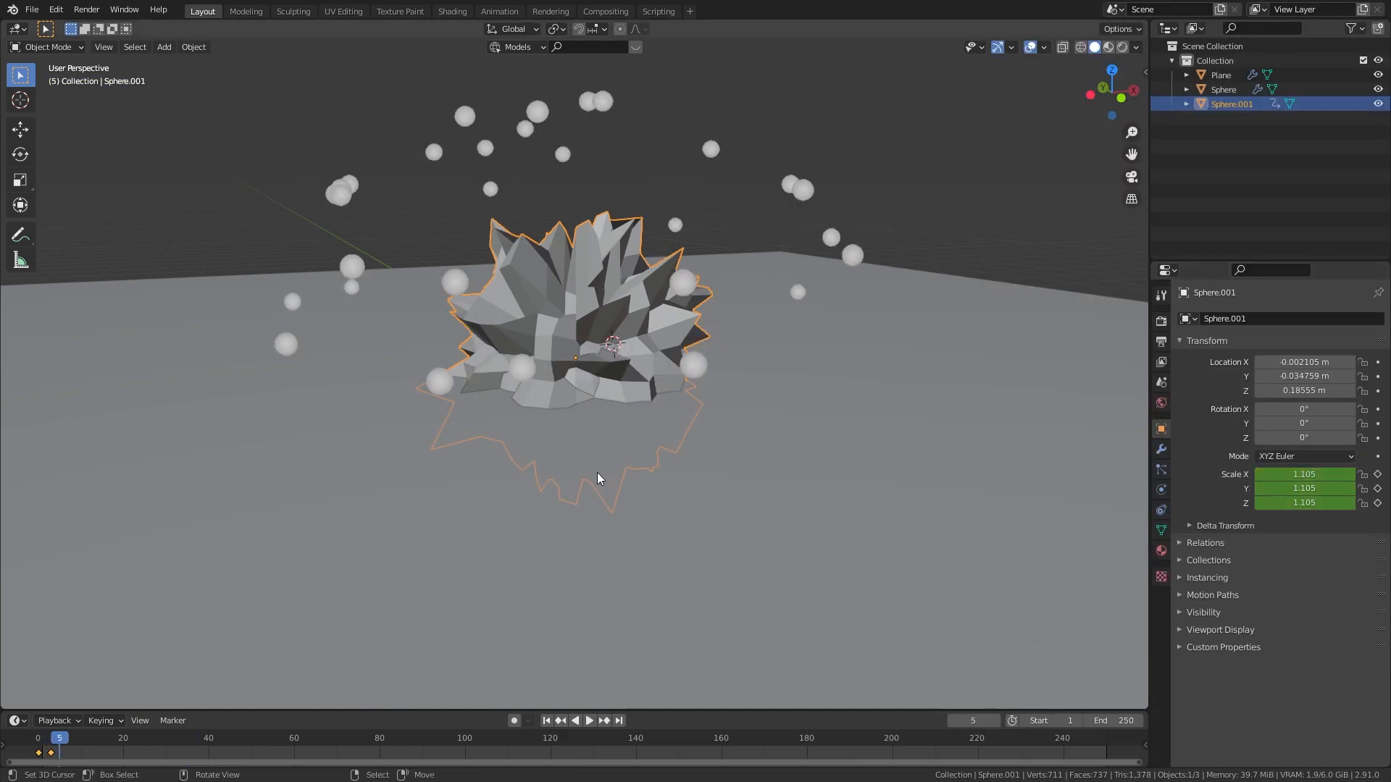
pyautogui.click(589, 719)
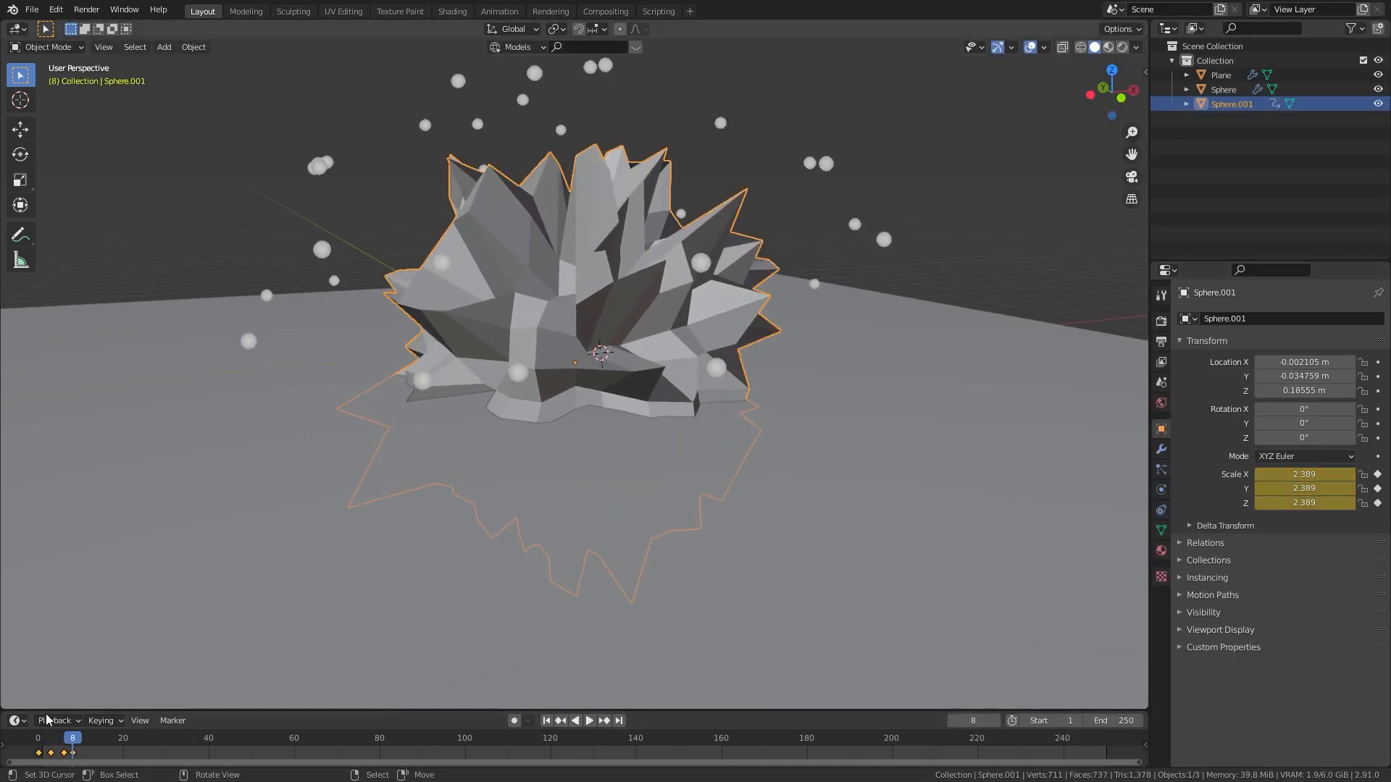
# Step: Apply Quick Smoke to the half-sphere, creating a smoke domain around the scene
pyautogui.write('quick')
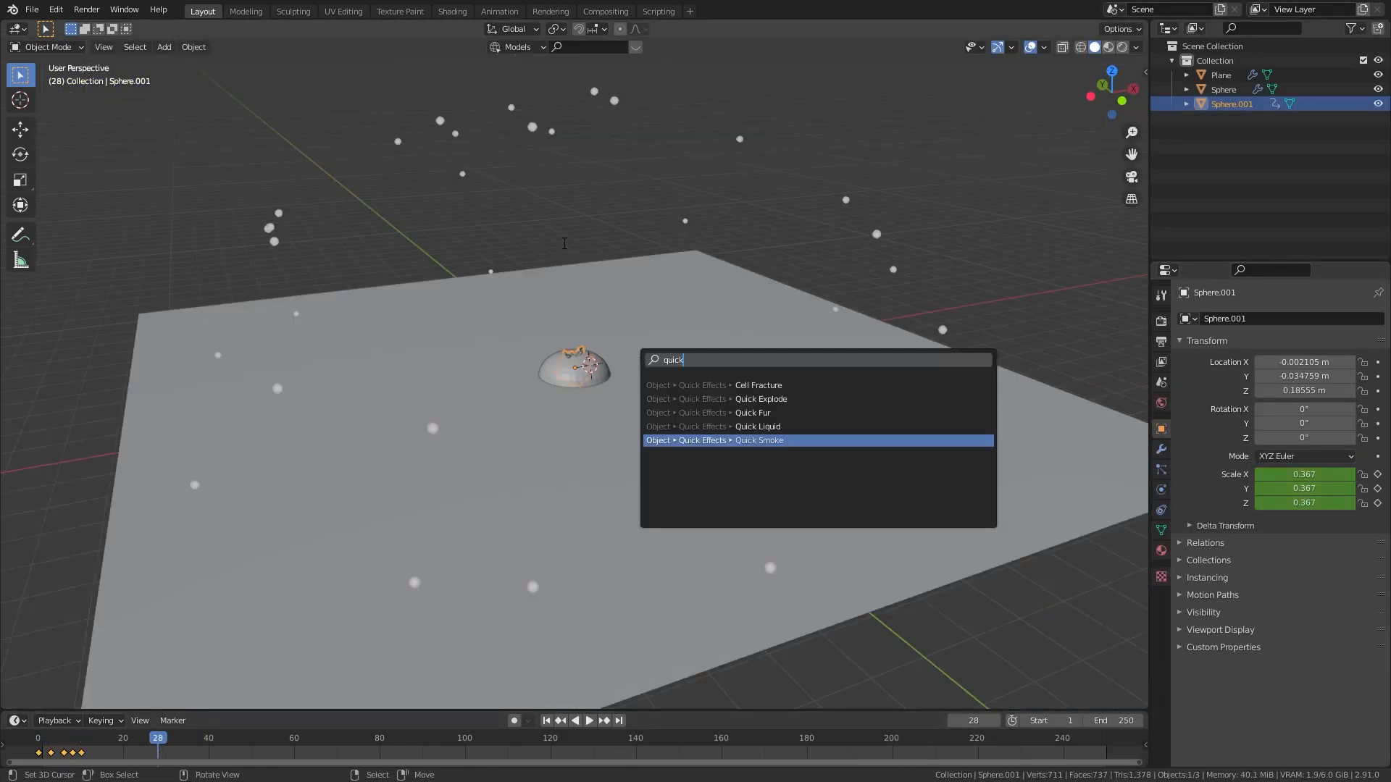
pyautogui.click(193, 47)
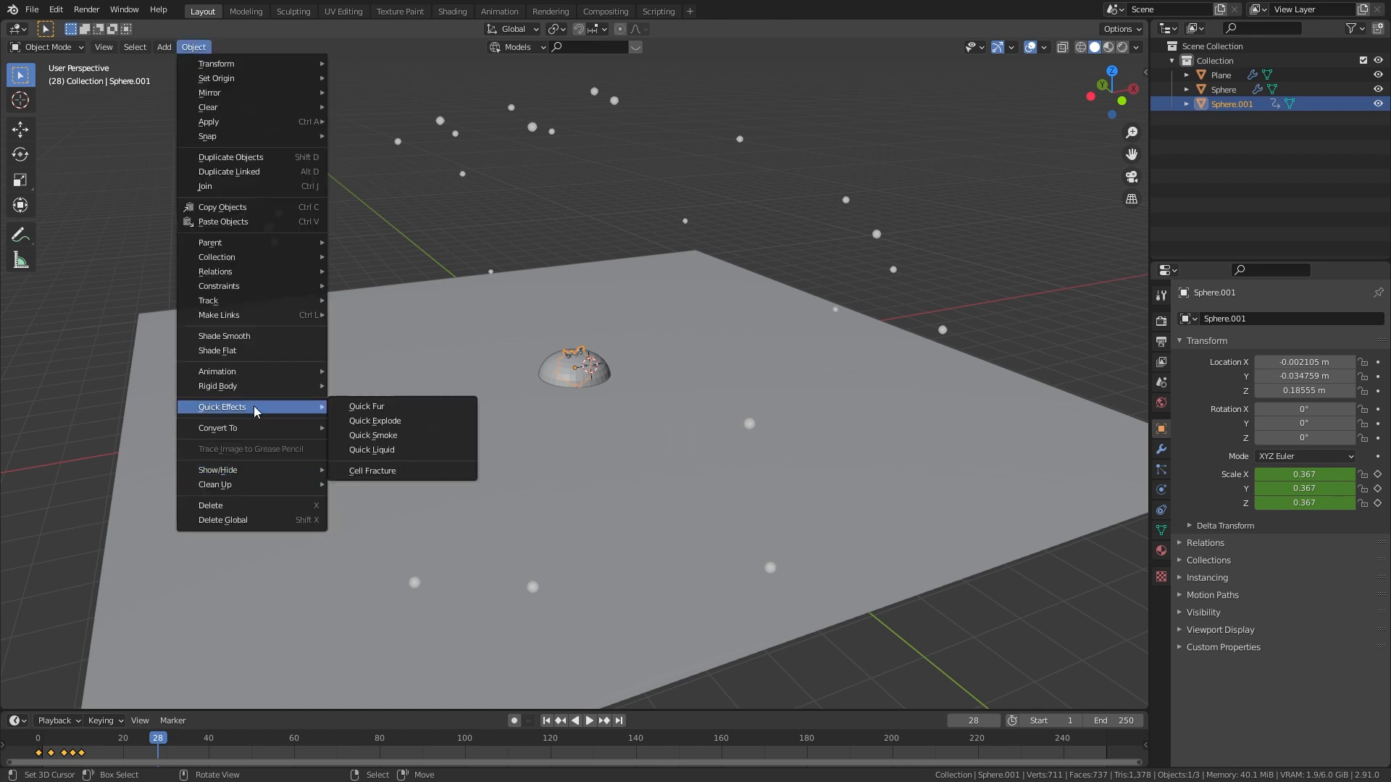
pyautogui.click(373, 434)
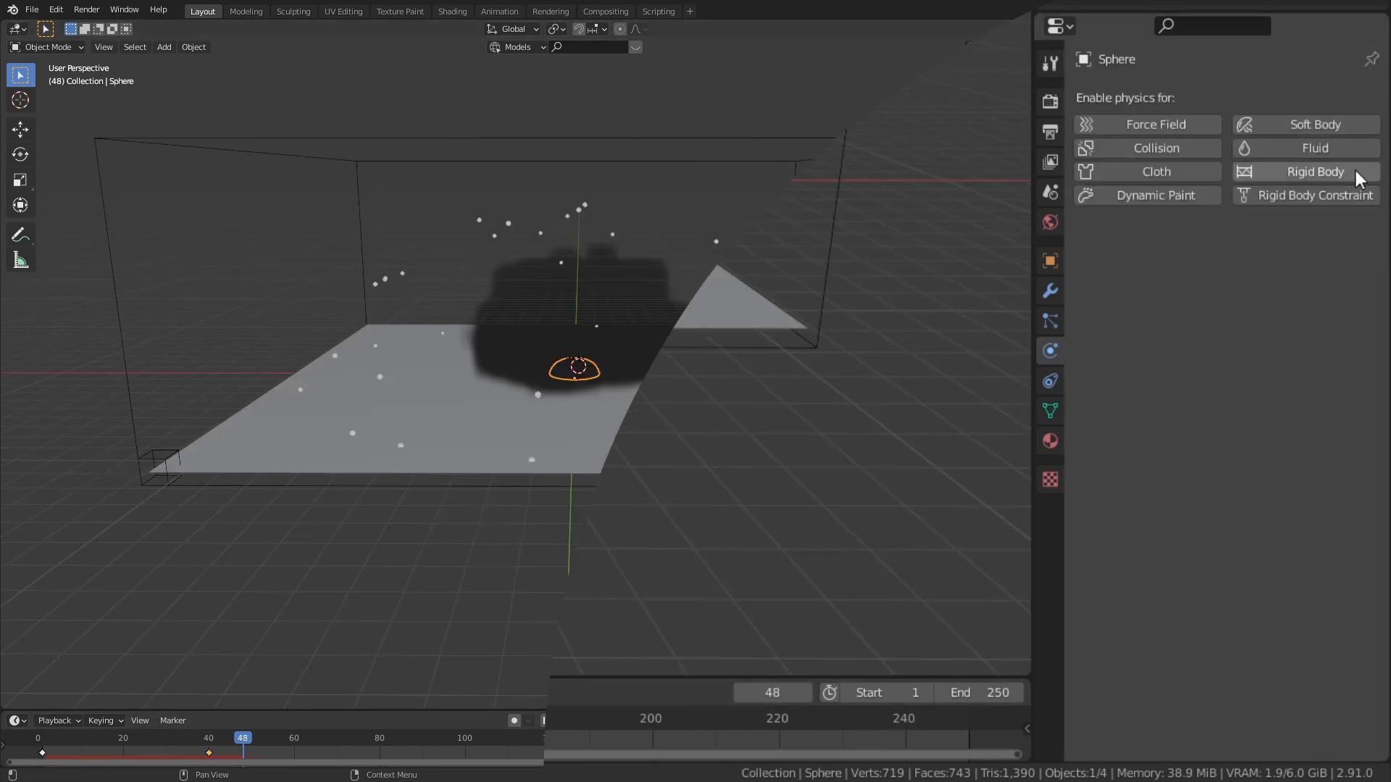
# Step: Set the half-sphere's fluid to Flow, Inflow behavior, sourced from its particle system
pyautogui.click(1314, 148)
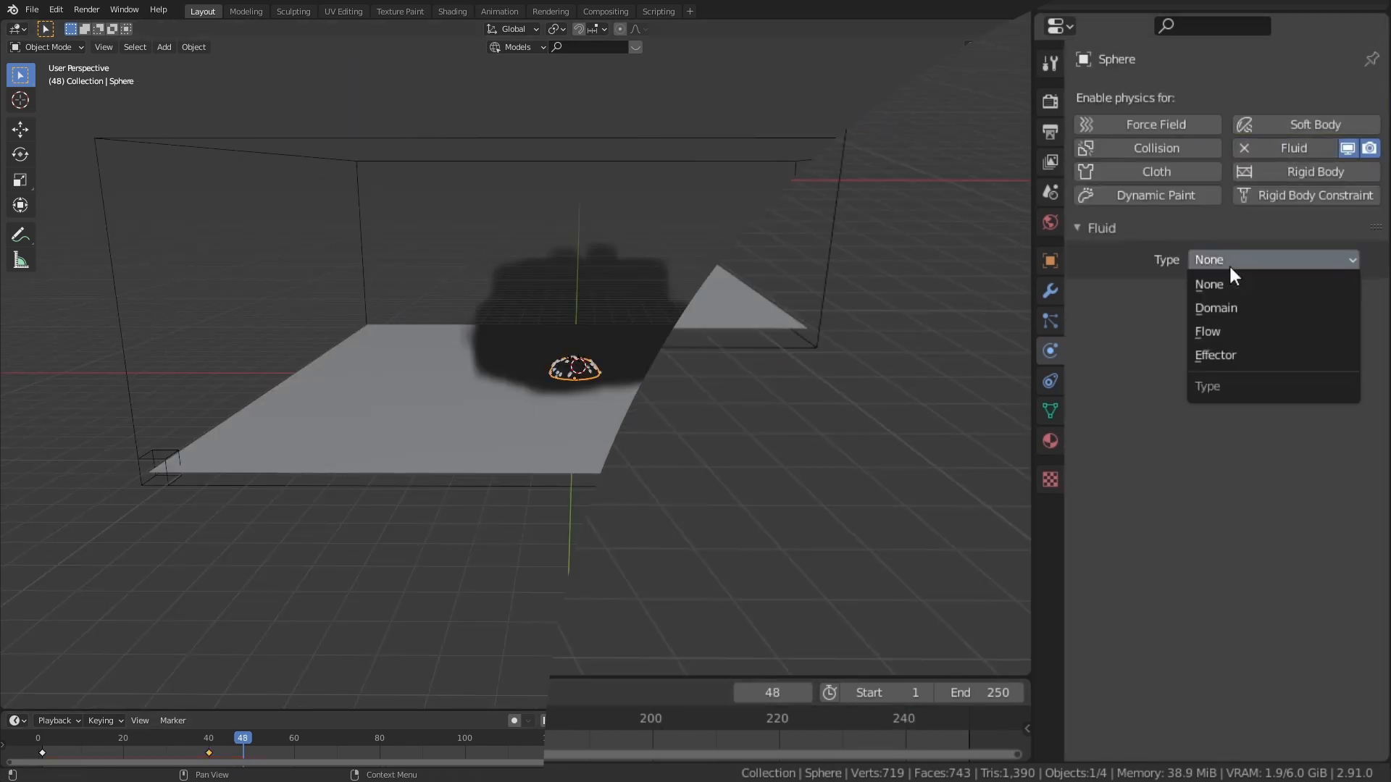
pyautogui.click(1207, 330)
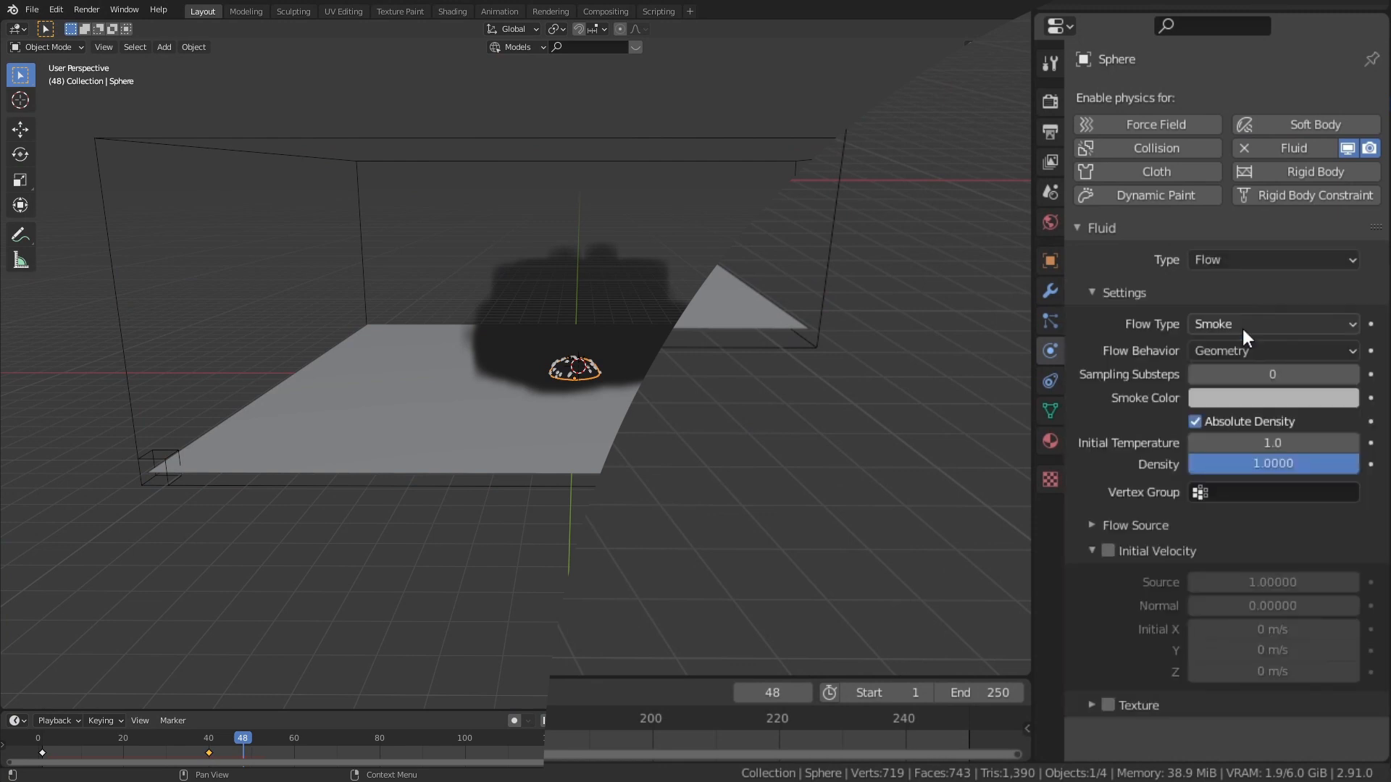
pyautogui.click(1272, 349)
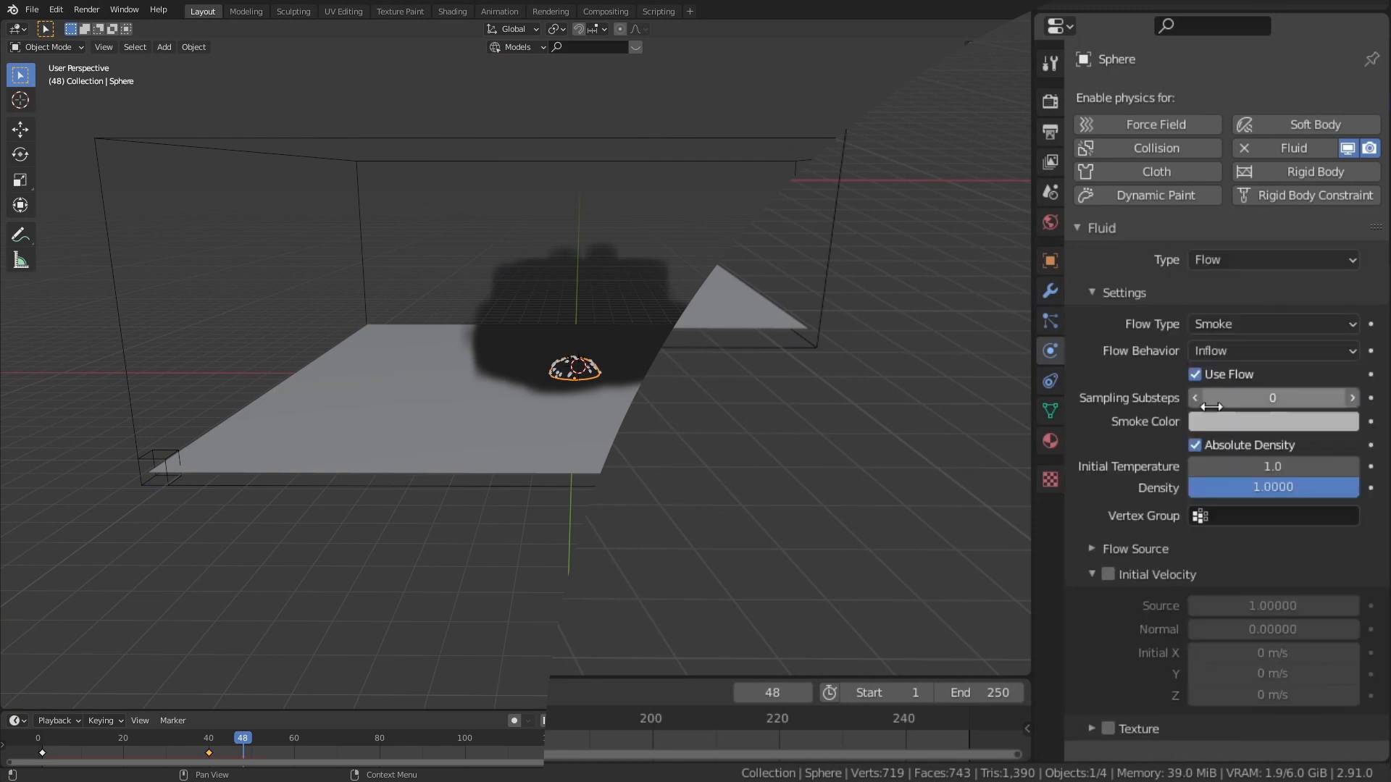
pyautogui.click(1090, 548)
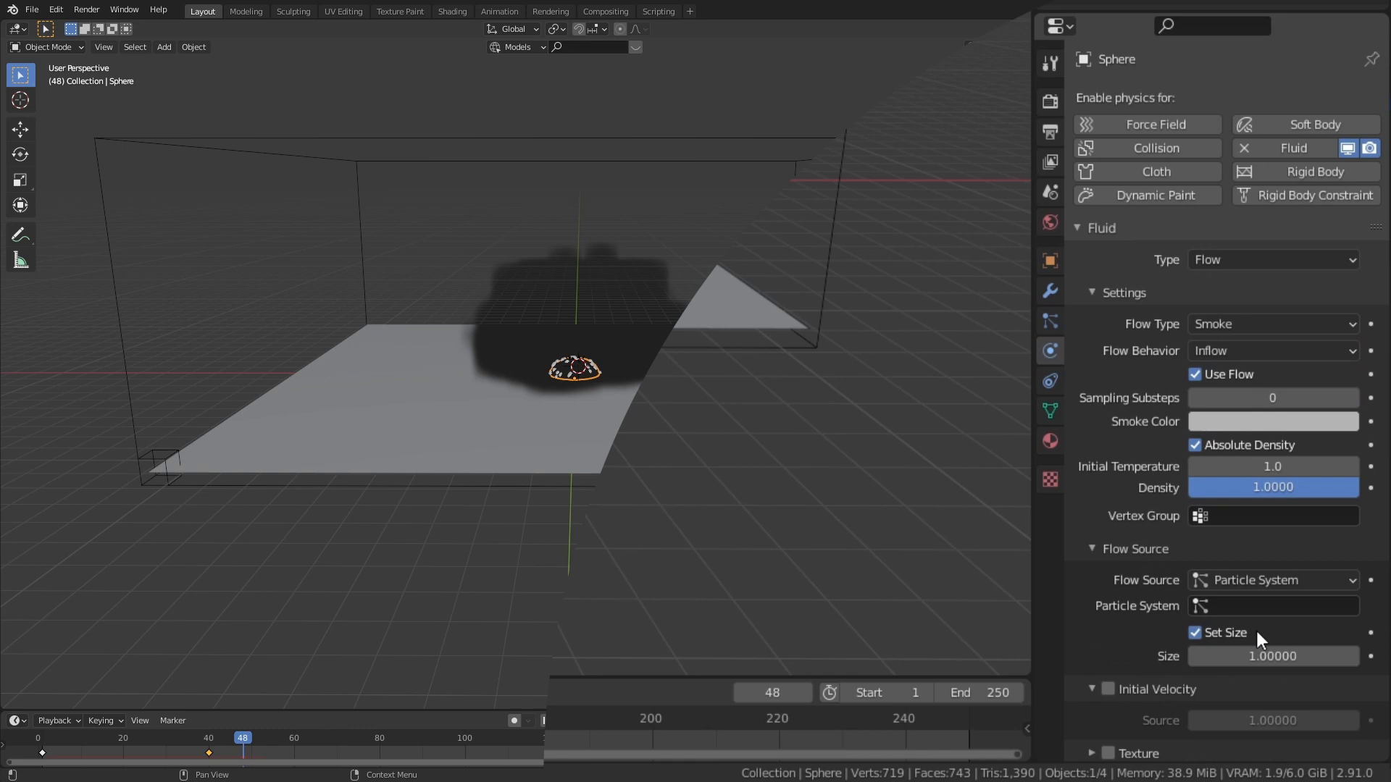
pyautogui.click(1272, 606)
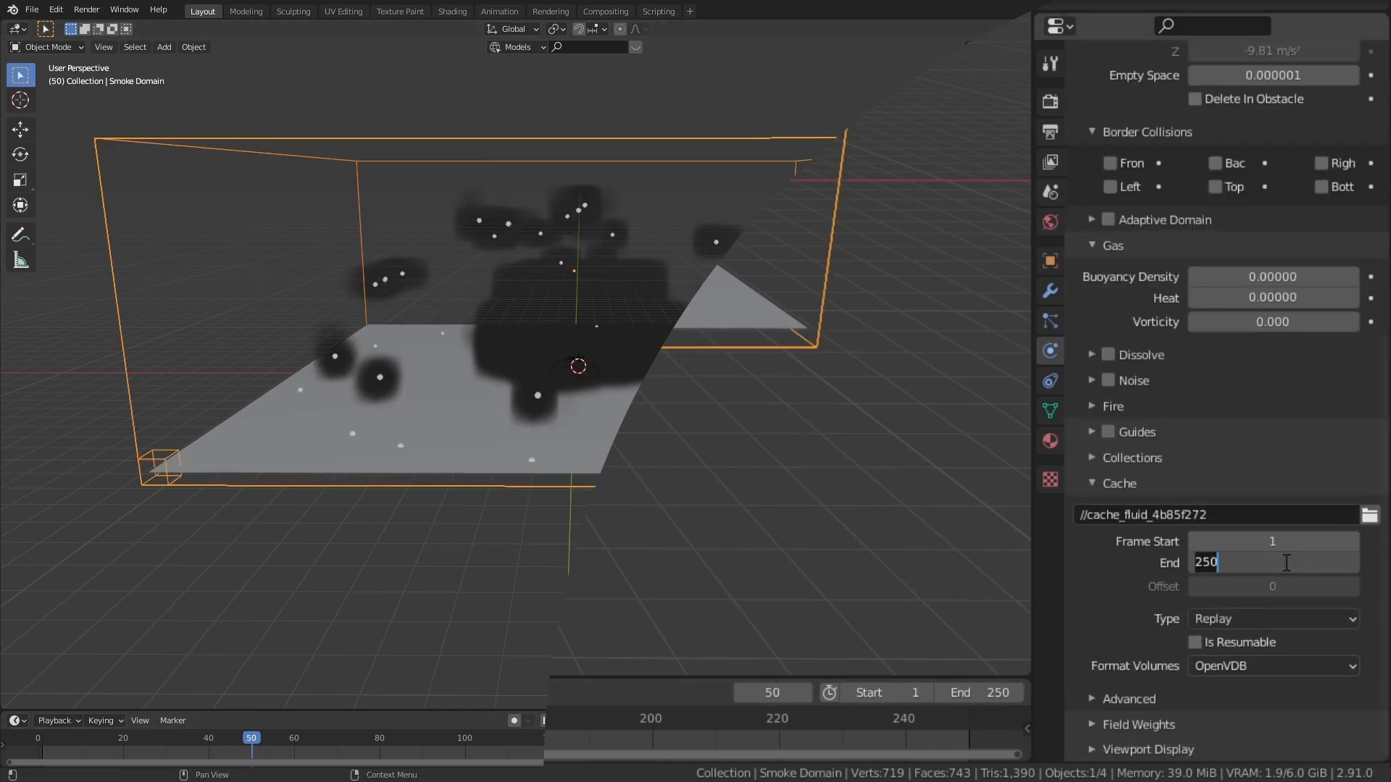
# Step: Set the domain cache end to 50 with a resumable Modular cache type
pyautogui.write('50')
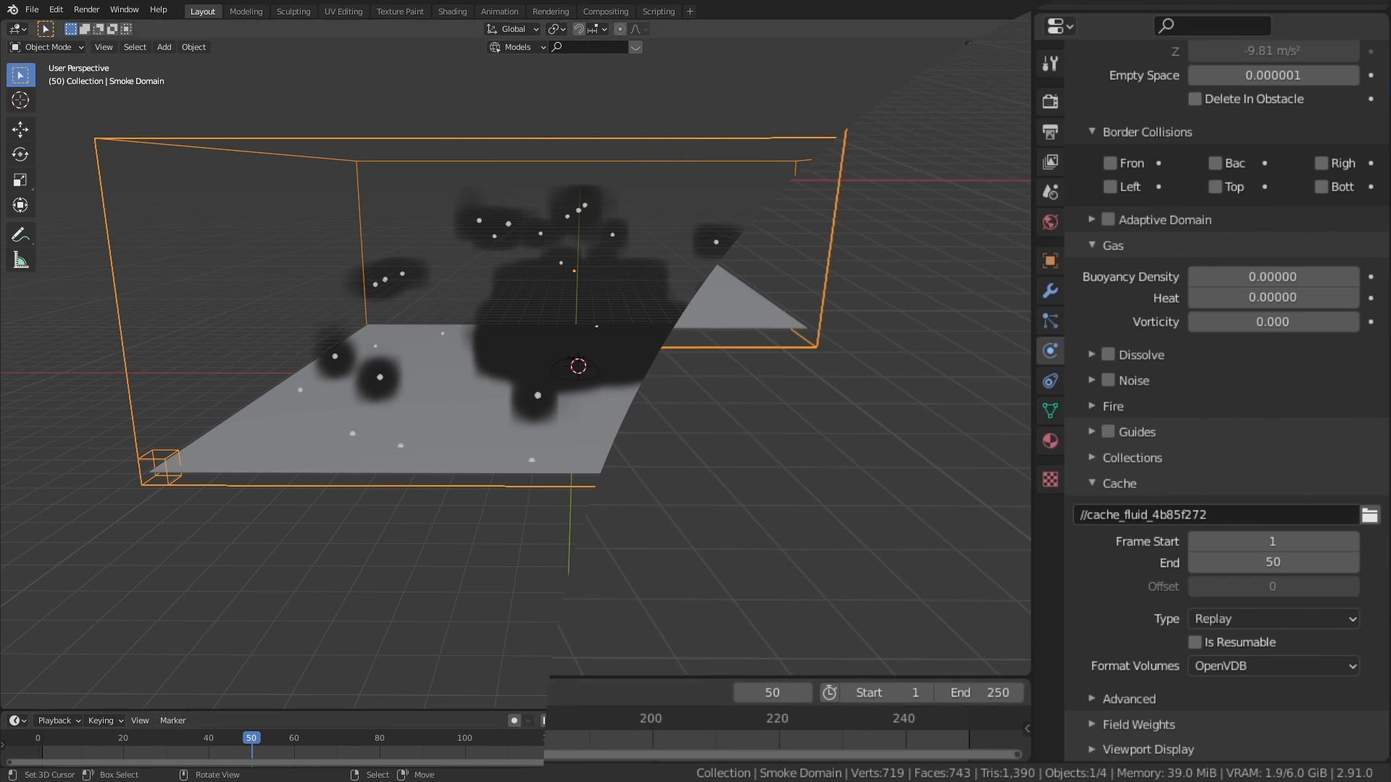
pyautogui.click(1272, 618)
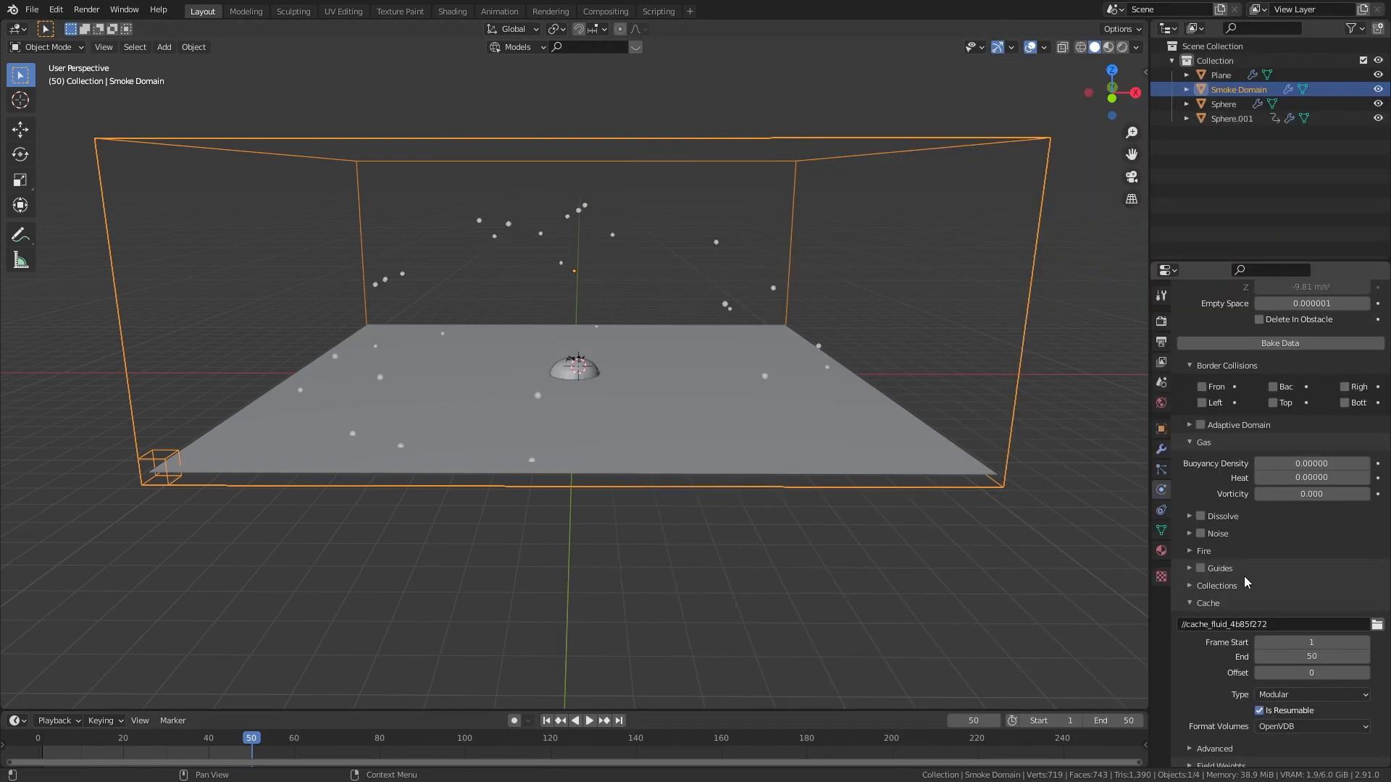
pyautogui.click(1280, 344)
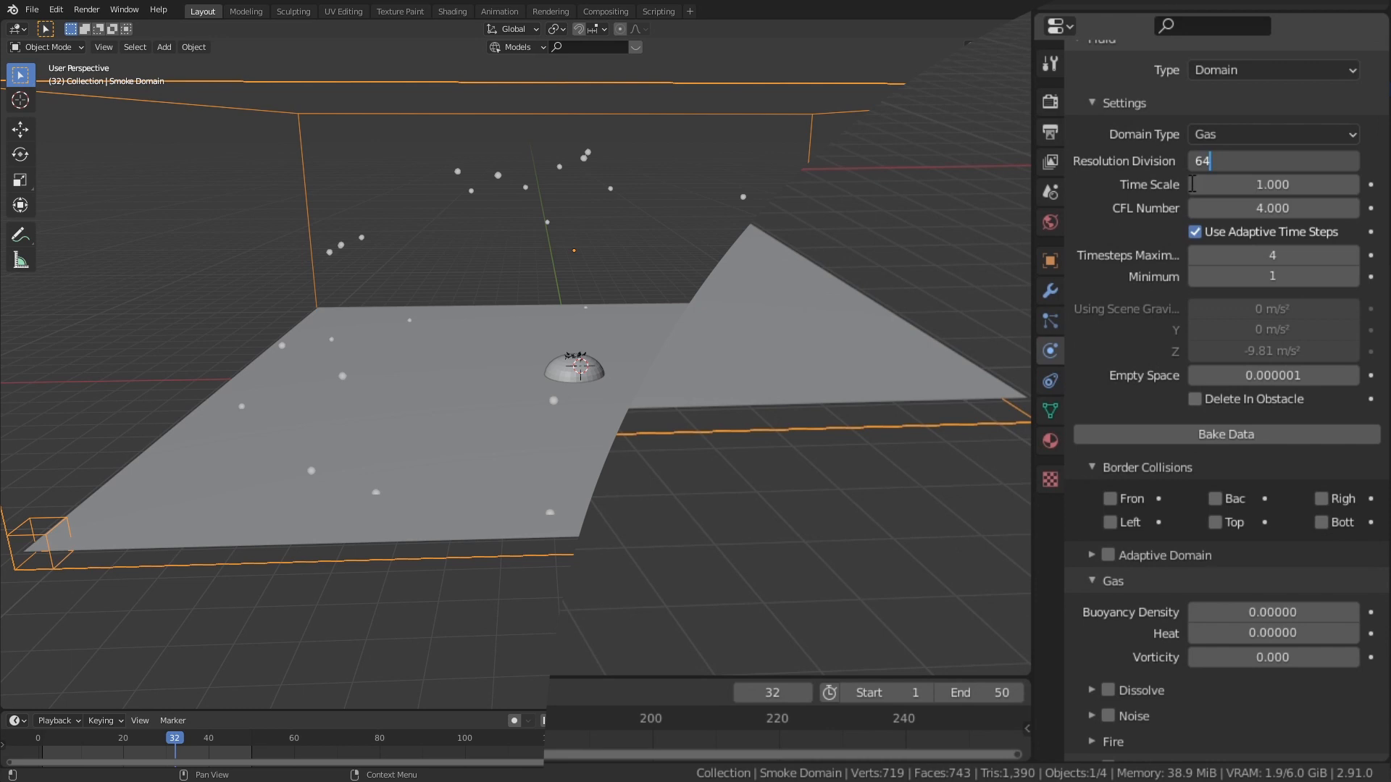
# Step: Select the half-sphere emitter and raise its flow particle size to about 4.988
pyautogui.click(1226, 433)
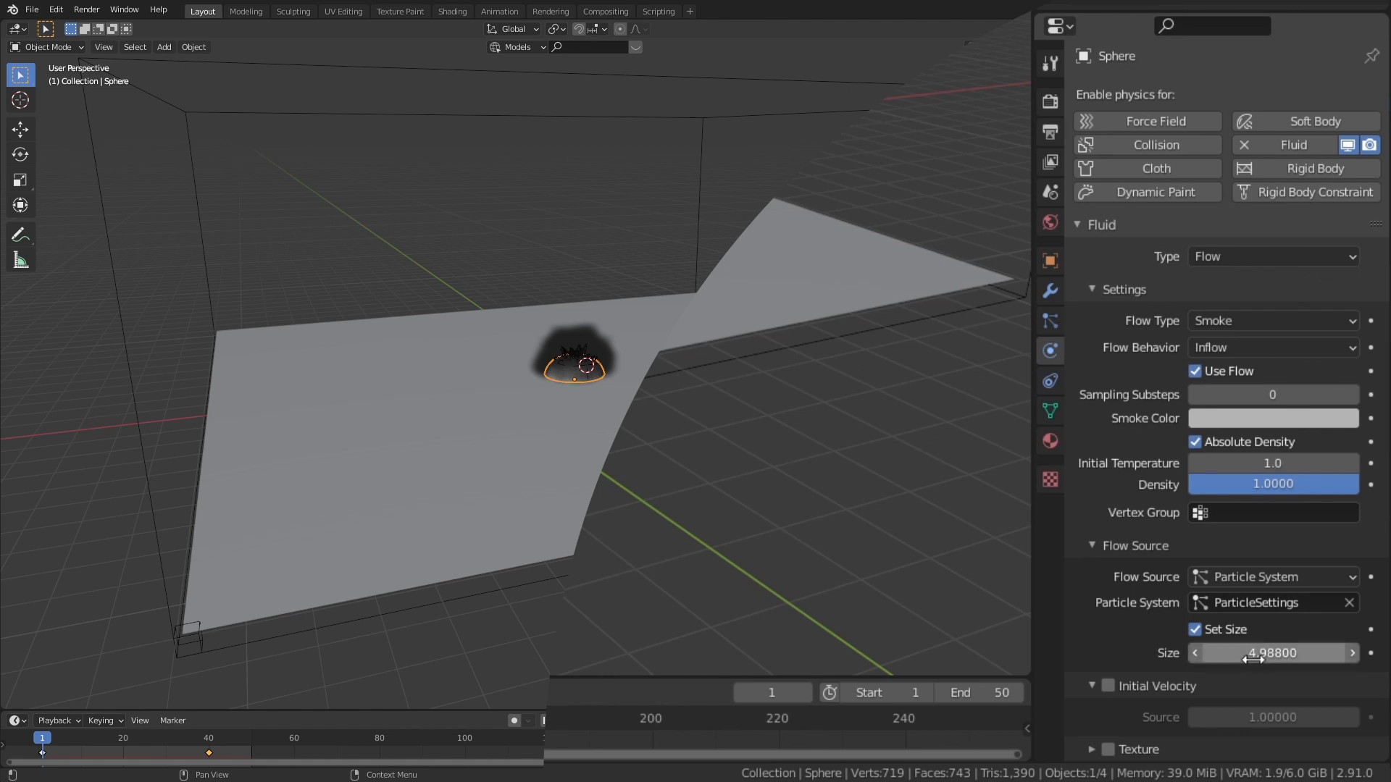
pyautogui.doubleClick(1271, 654)
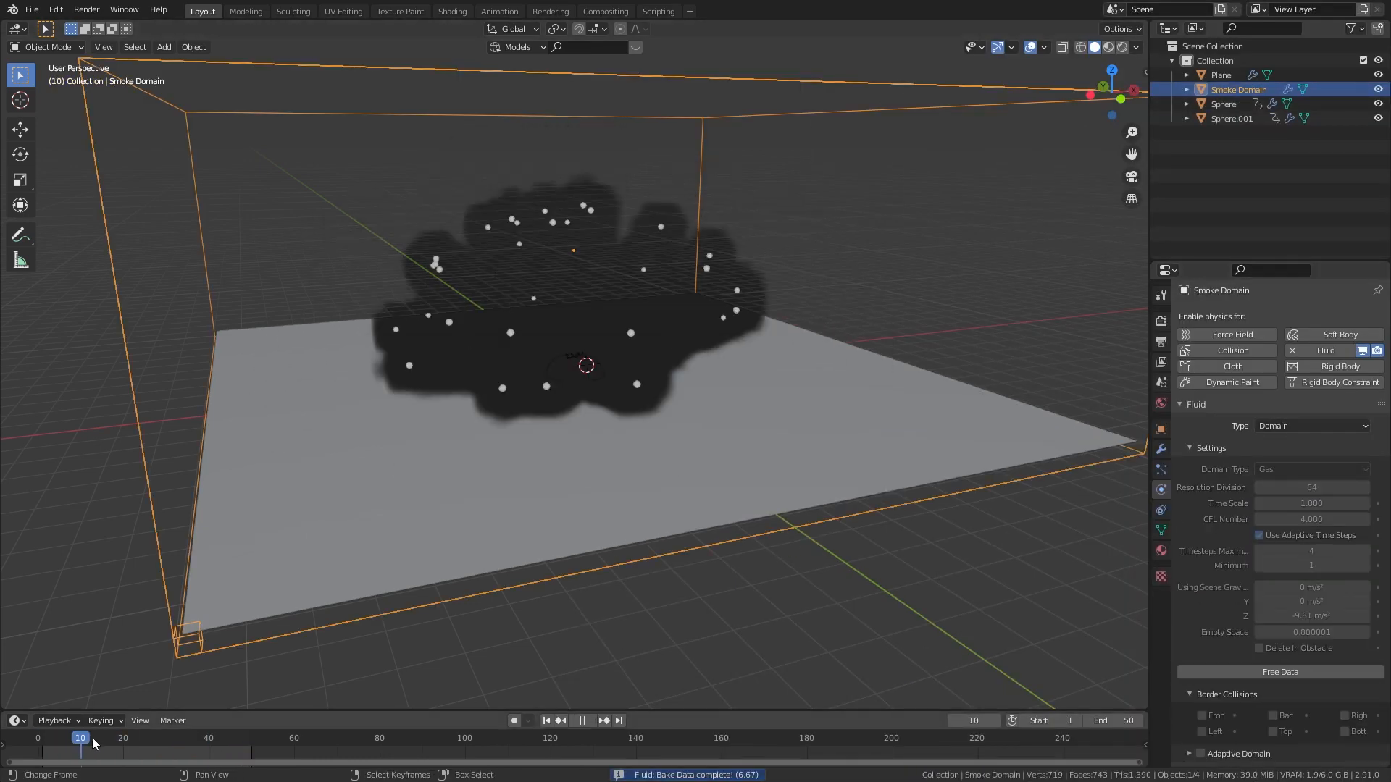
# Step: Add a Drag force field and show its particle settings
pyautogui.click(499, 10)
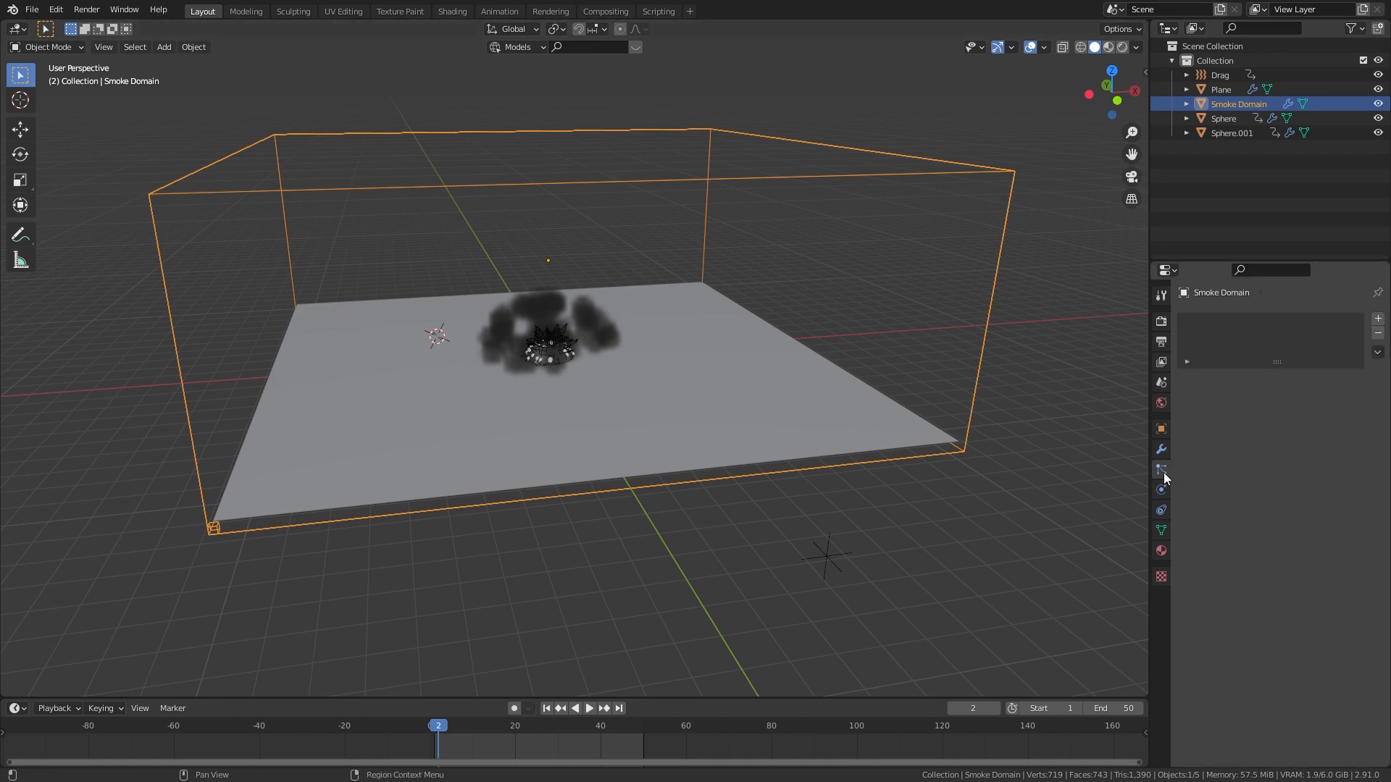
pyautogui.click(1222, 117)
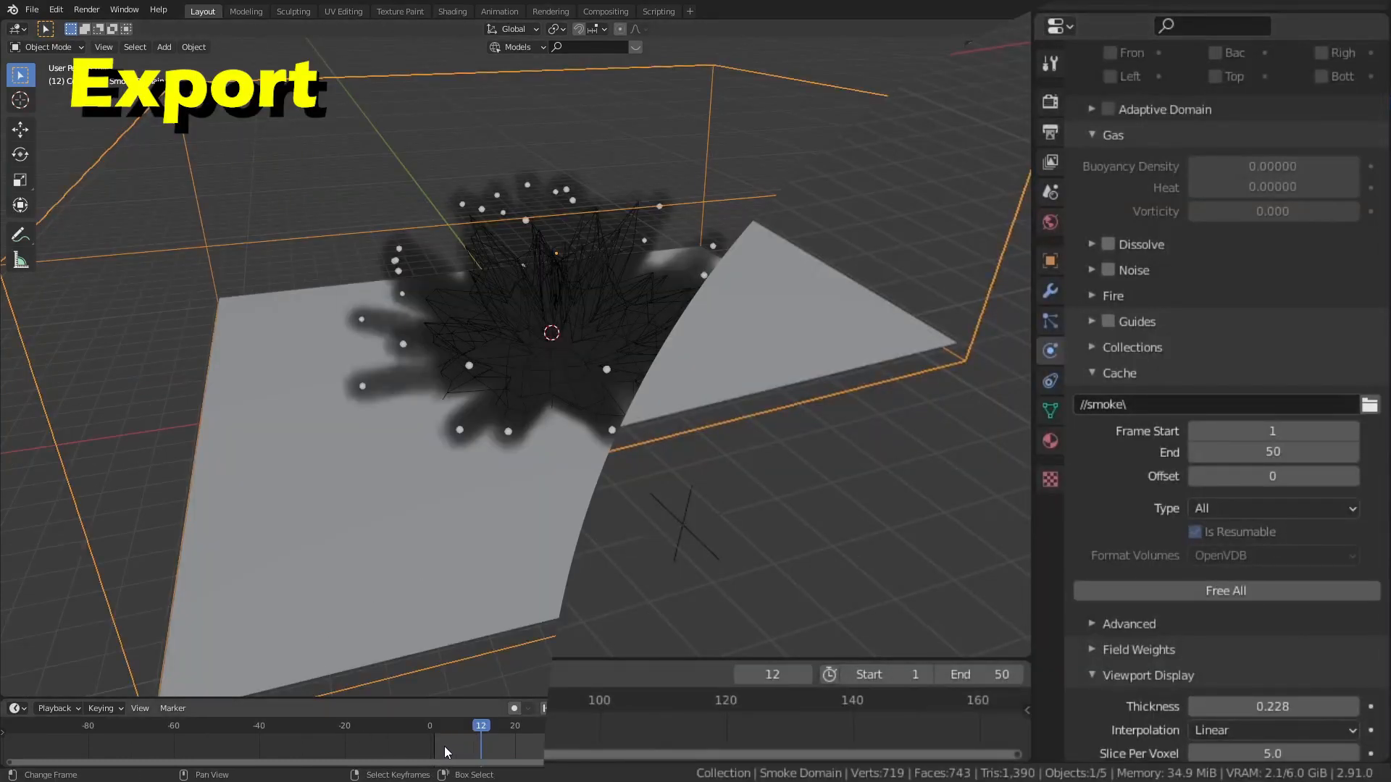
pyautogui.click(447, 725)
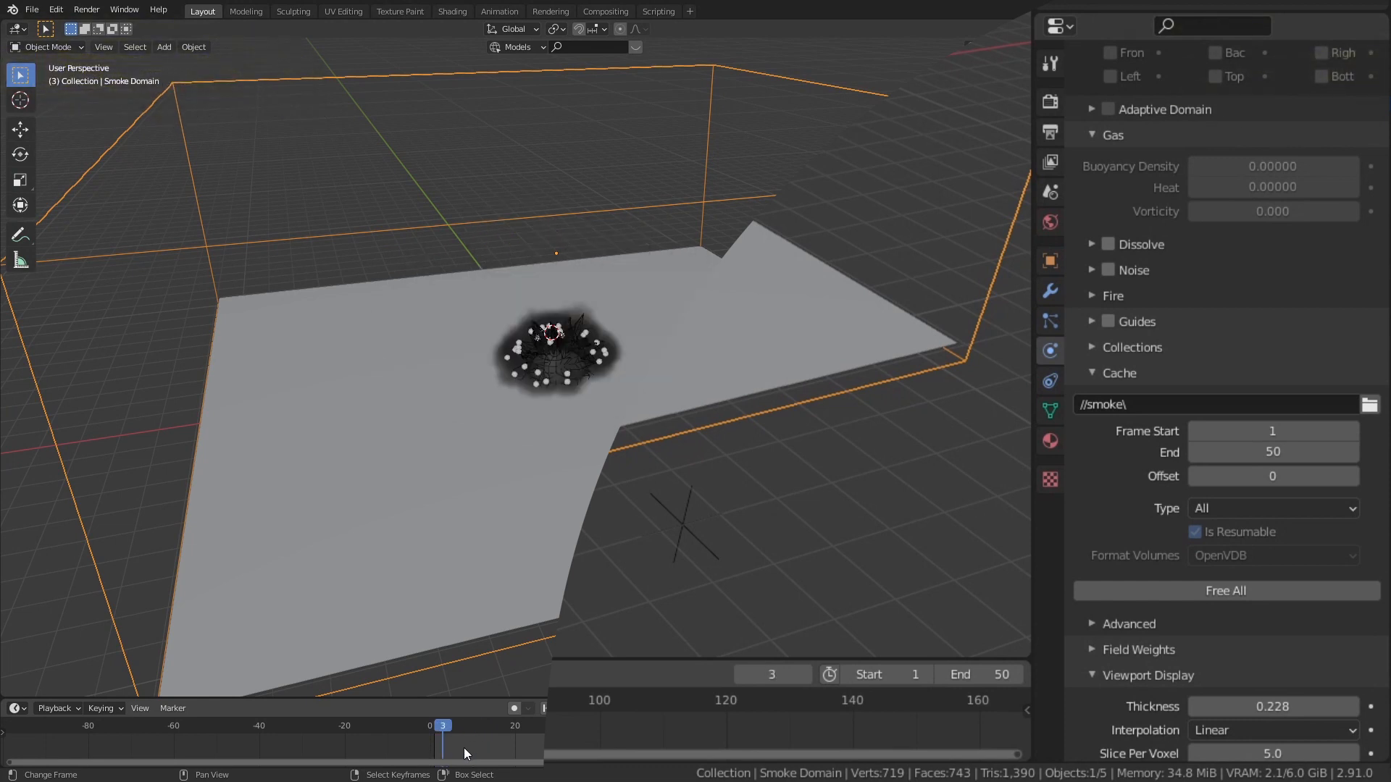
pyautogui.moveTo(440, 724); pyautogui.dragTo(510, 724)
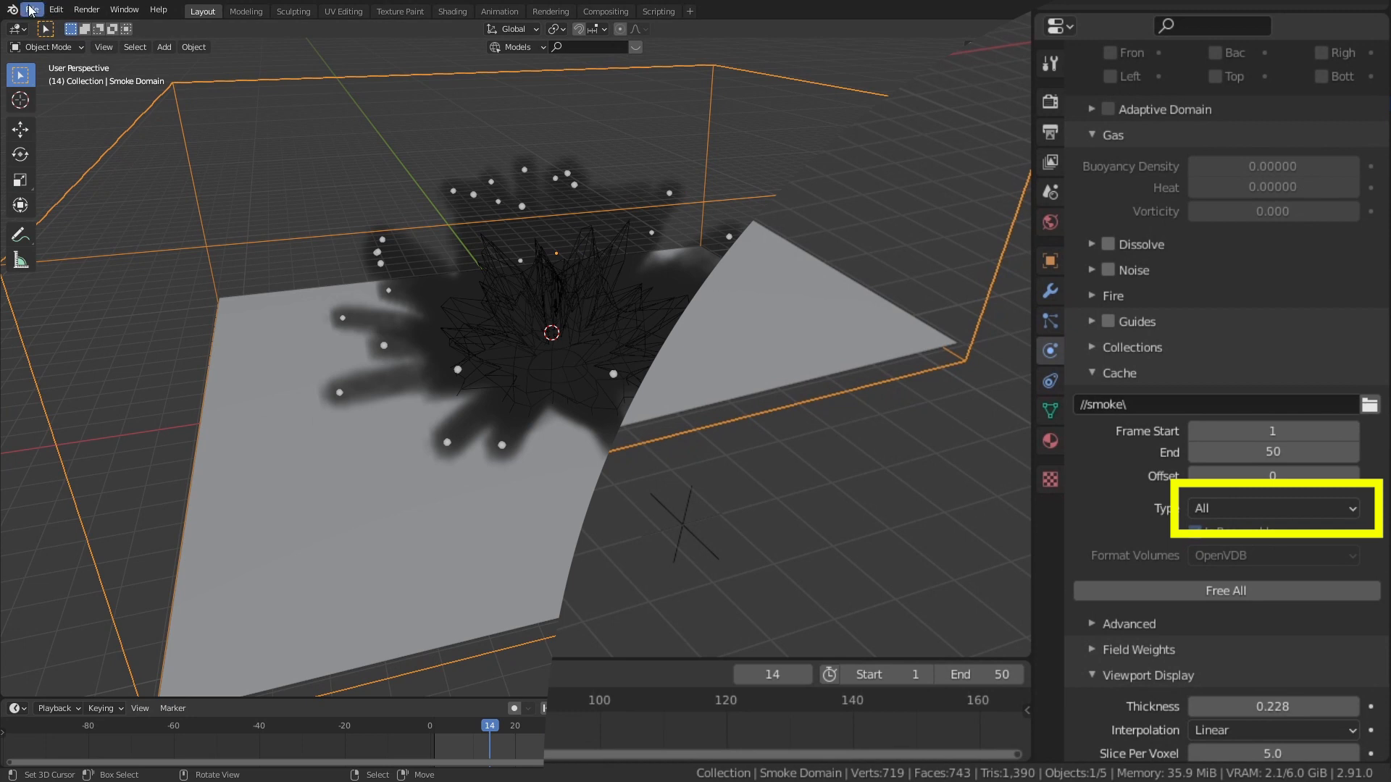
pyautogui.click(30, 9)
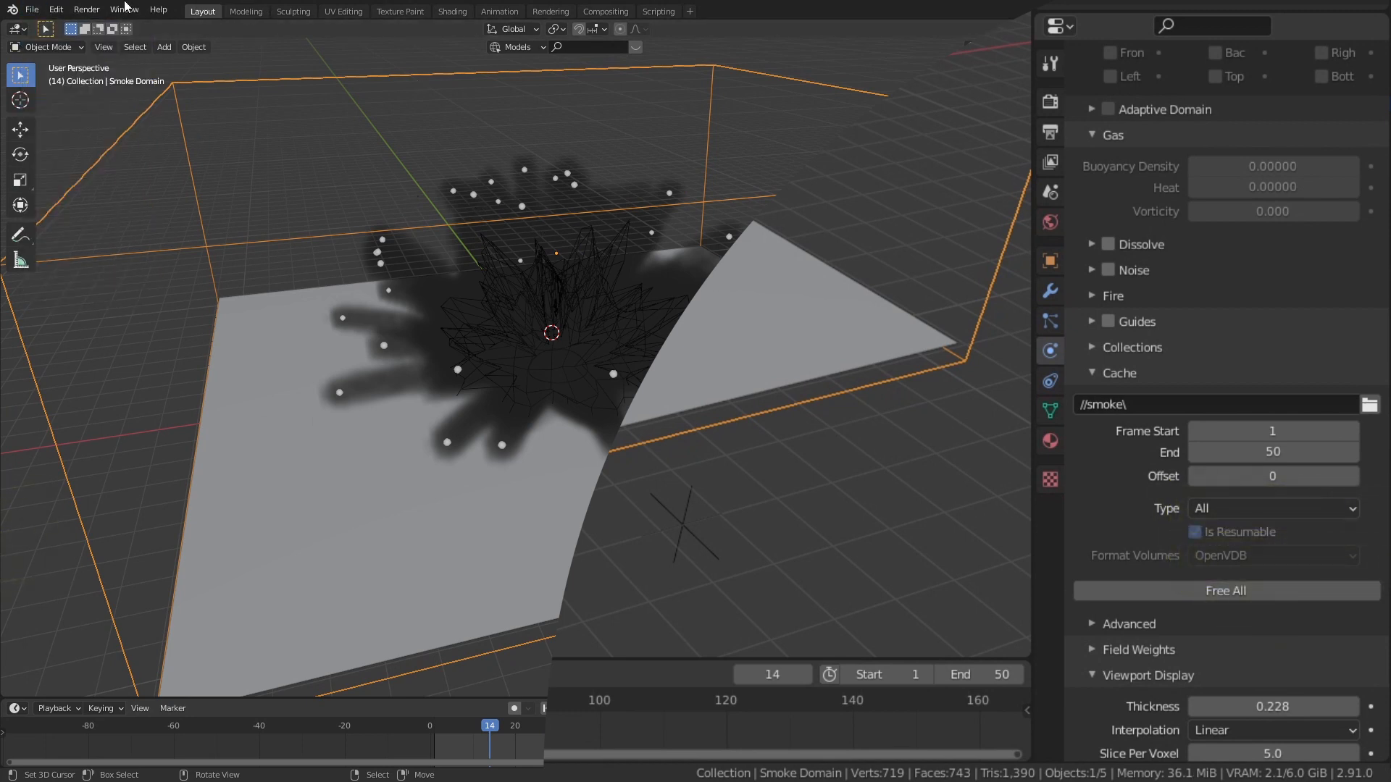
pyautogui.click(123, 10)
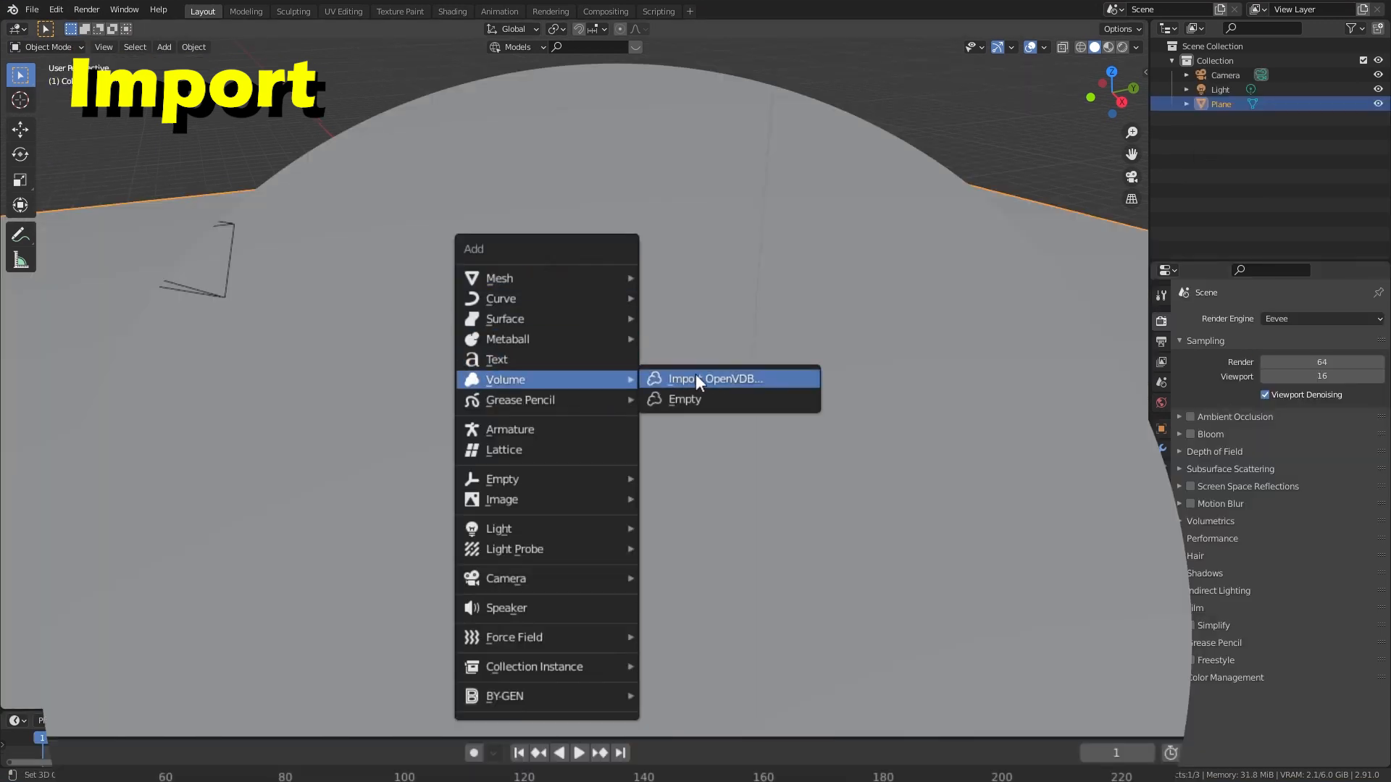
# Step: Import fluid_data_0001.vdb from the smoke/data folder as an OpenVDB volume sequence
pyautogui.click(714, 378)
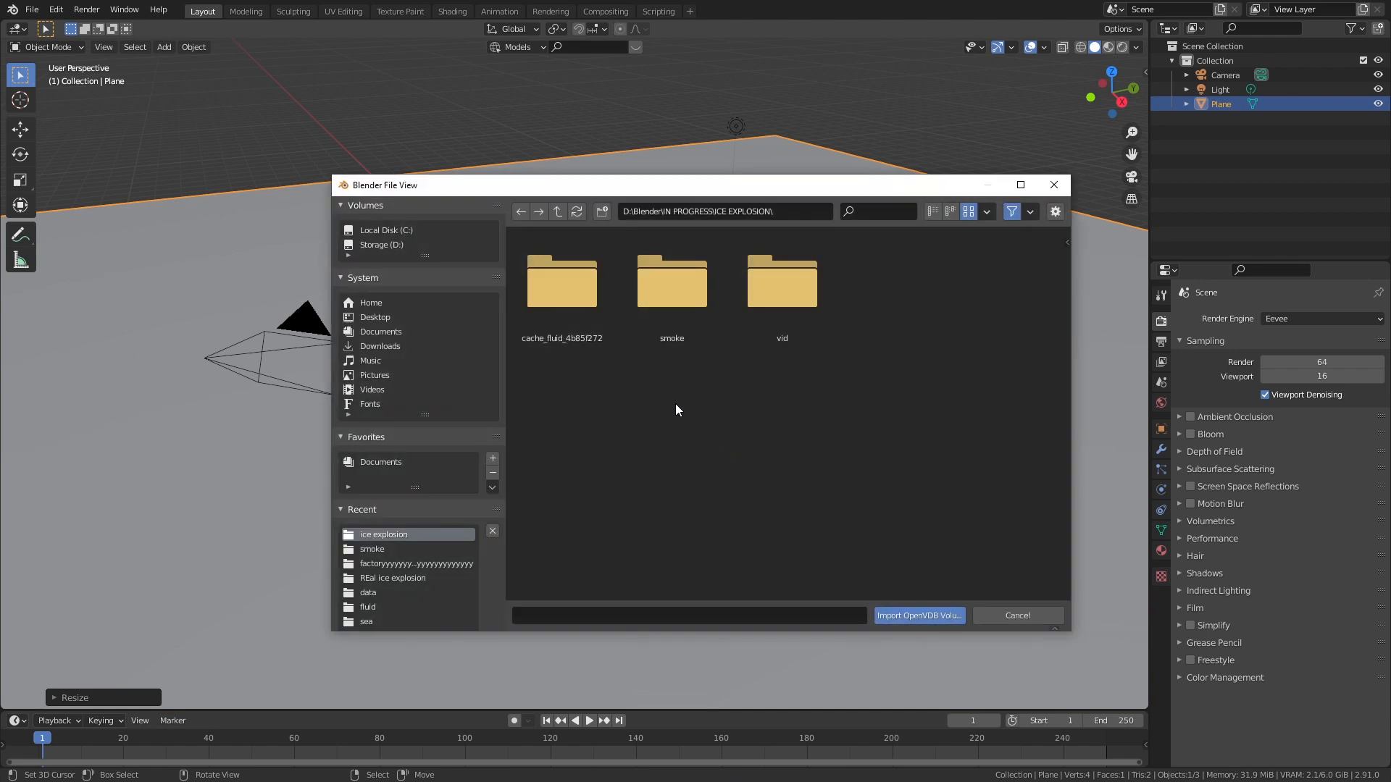
pyautogui.doubleClick(671, 280)
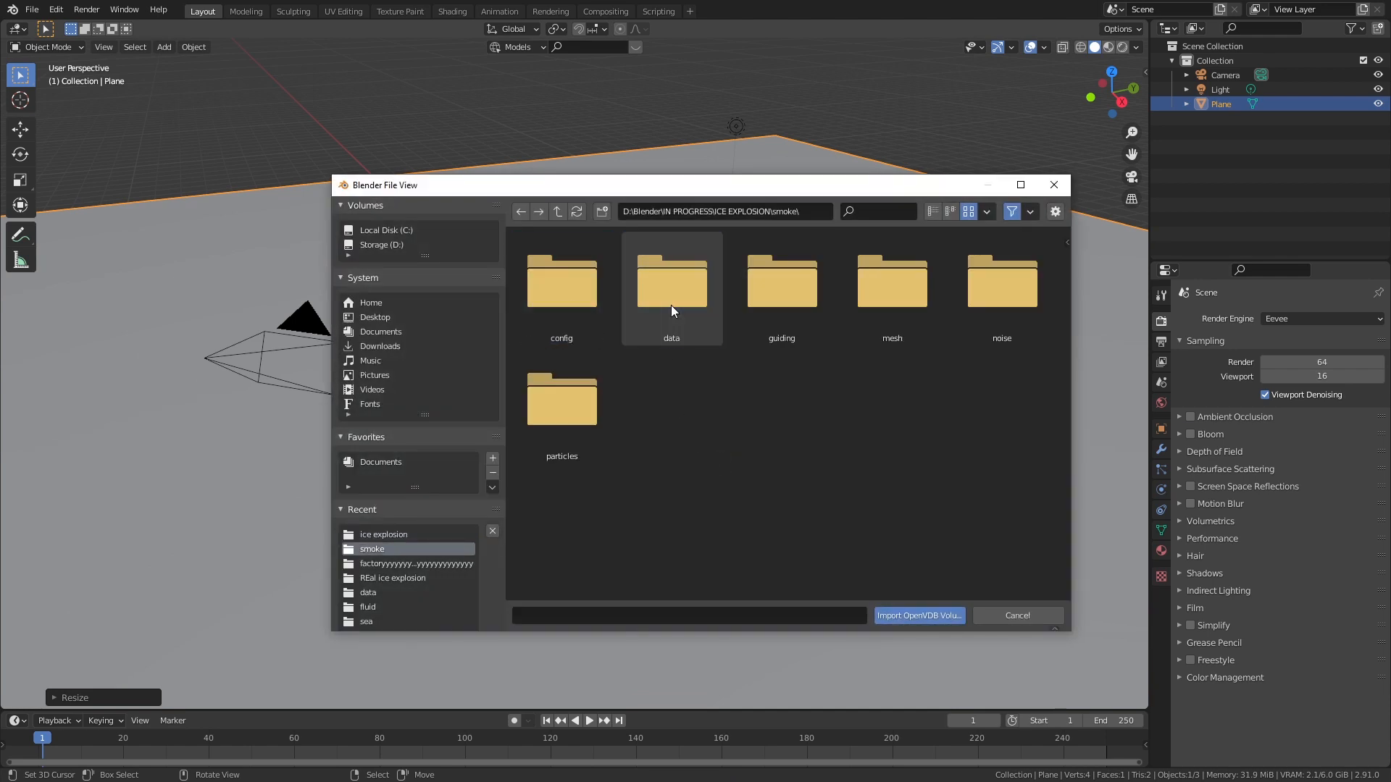
pyautogui.doubleClick(671, 280)
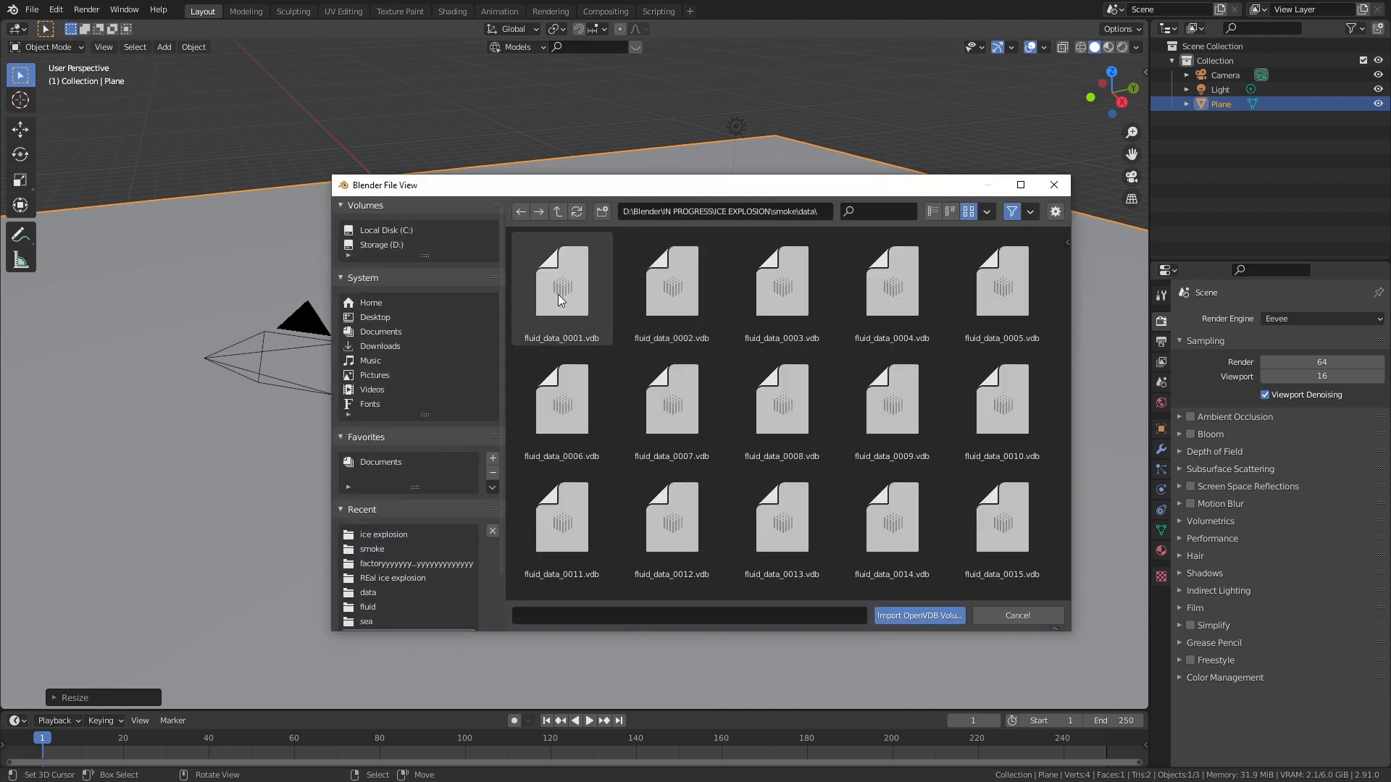
pyautogui.click(557, 211)
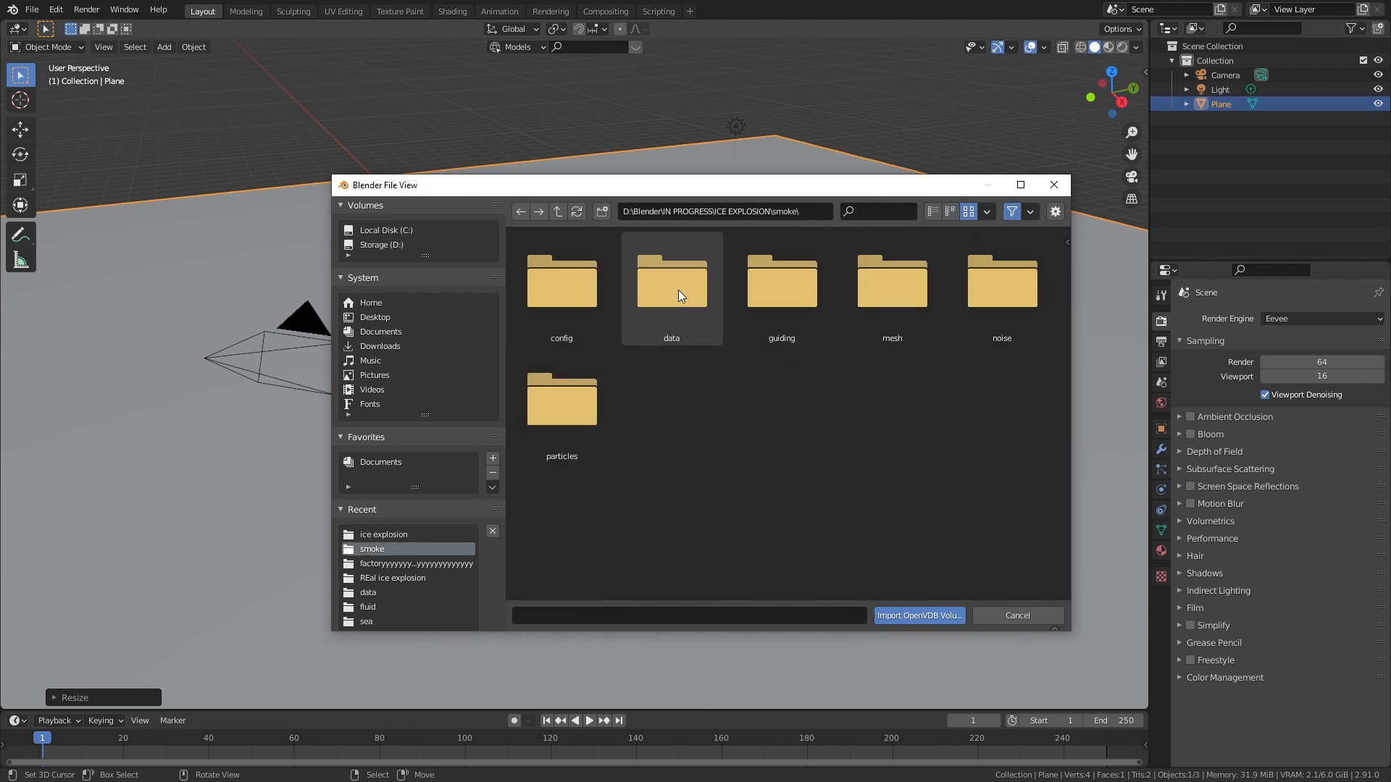
pyautogui.click(1001, 282)
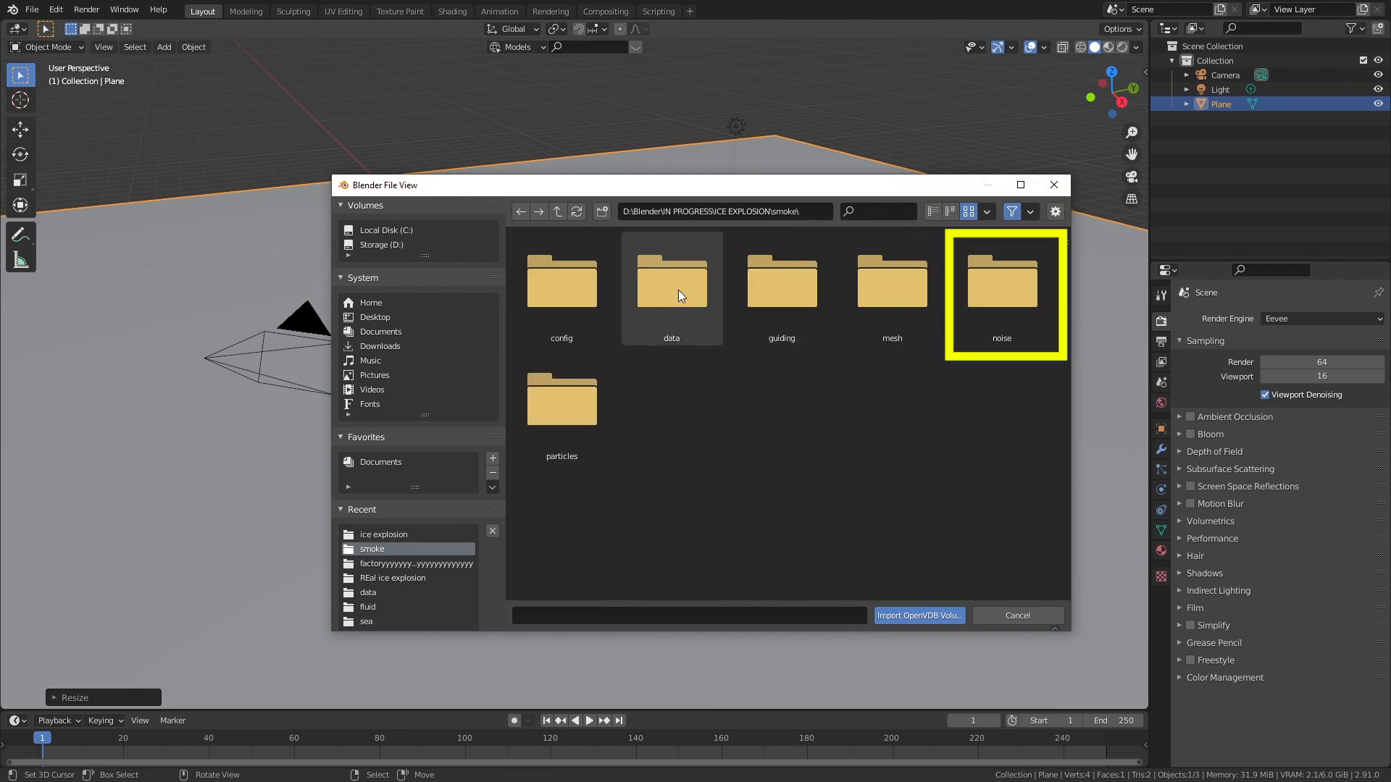
pyautogui.doubleClick(671, 282)
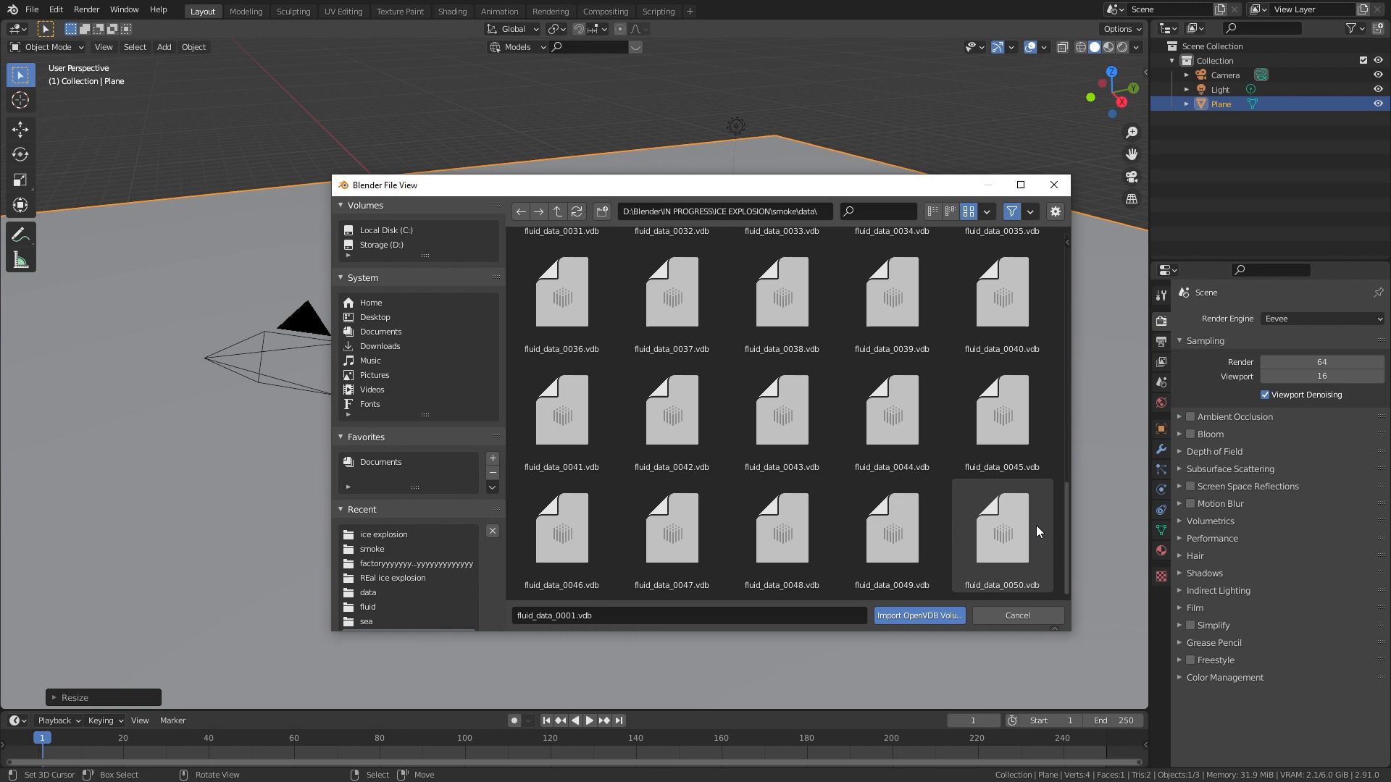
pyautogui.click(918, 614)
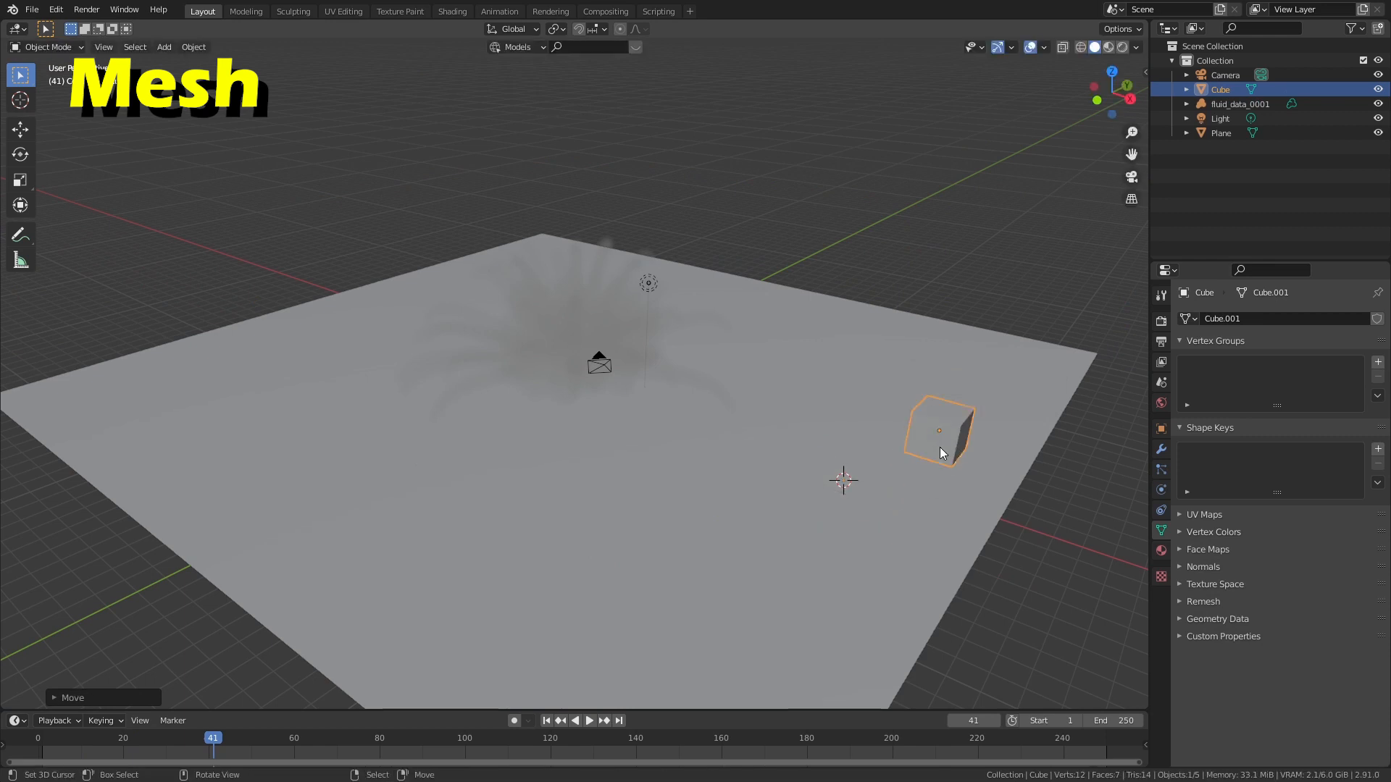
# Step: Add a Volume to Mesh modifier on the cube sourcing fluid_data_0001, with Smooth Shading enabled
pyautogui.click(1144, 226)
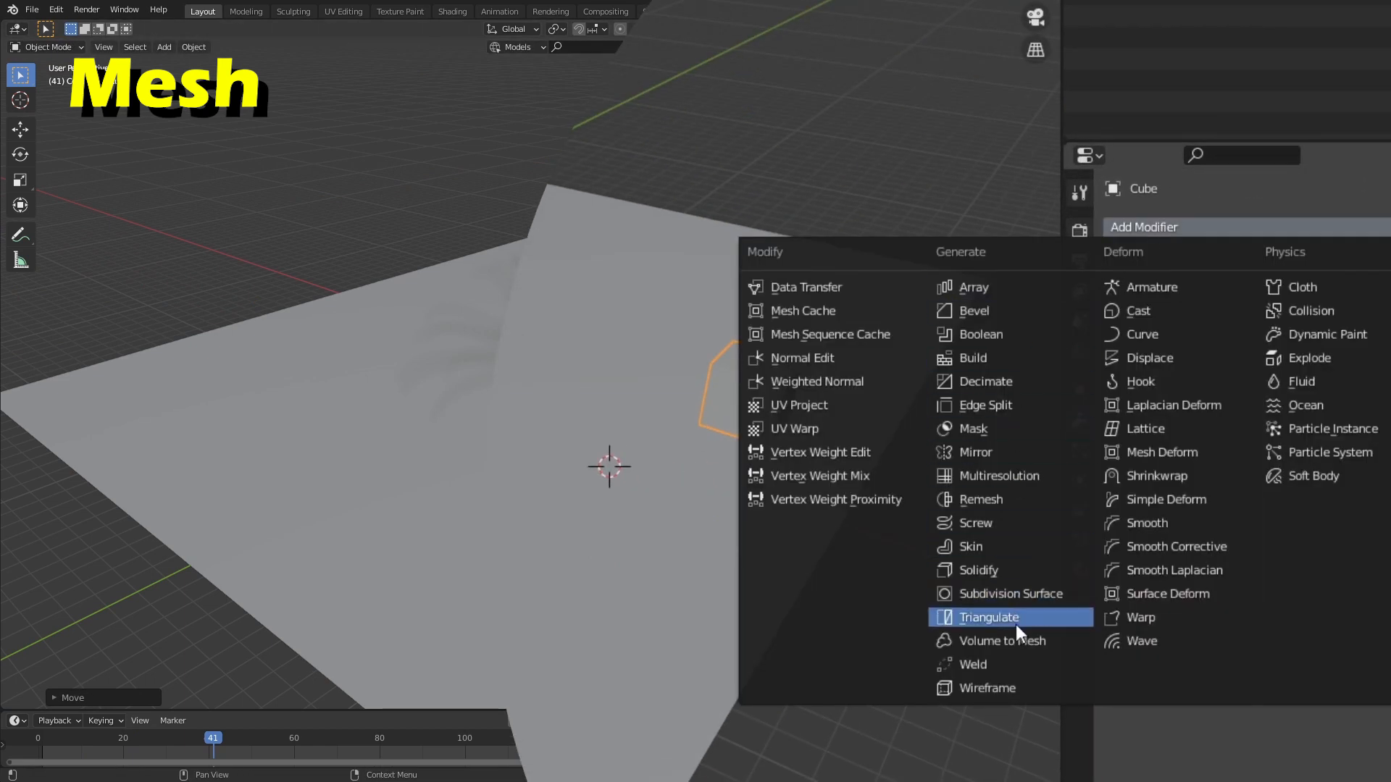
pyautogui.click(1001, 640)
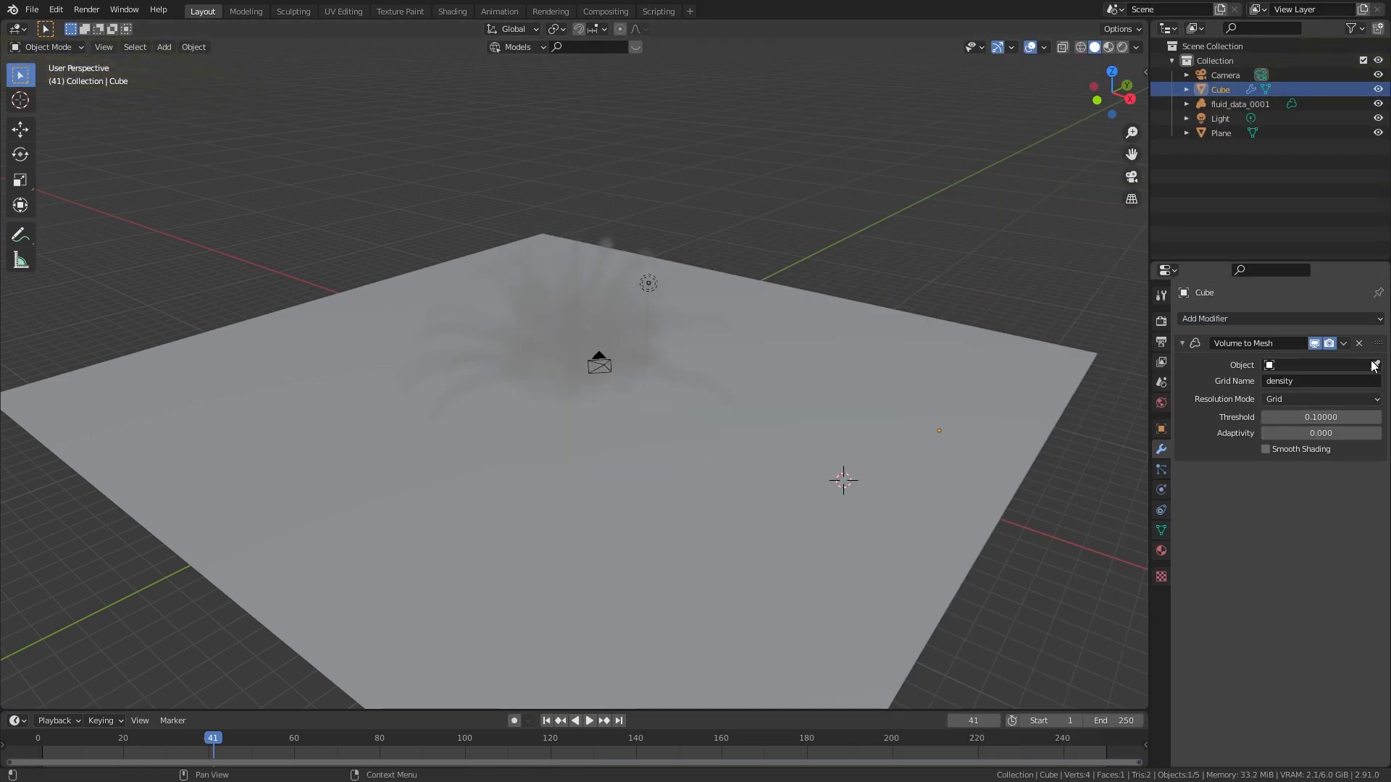
pyautogui.click(1319, 365)
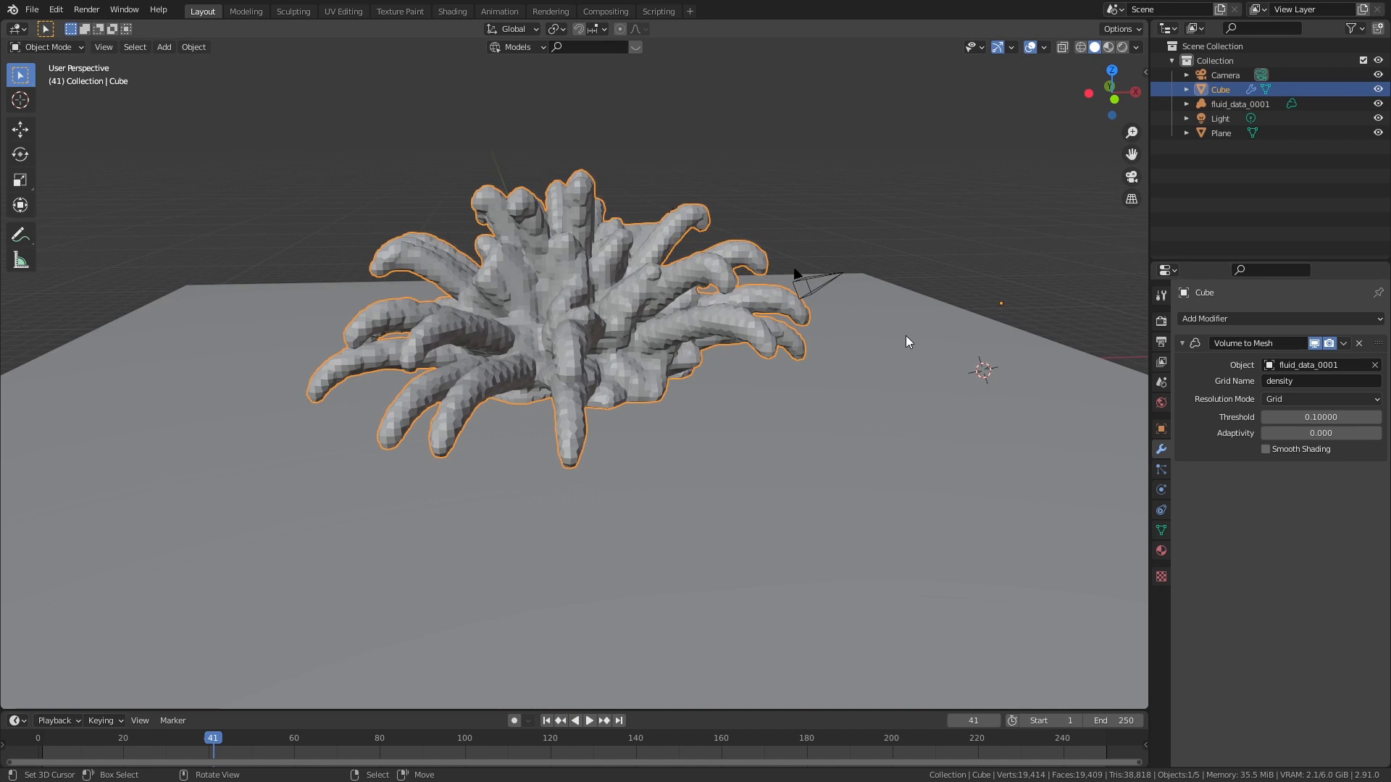
pyautogui.click(1238, 104)
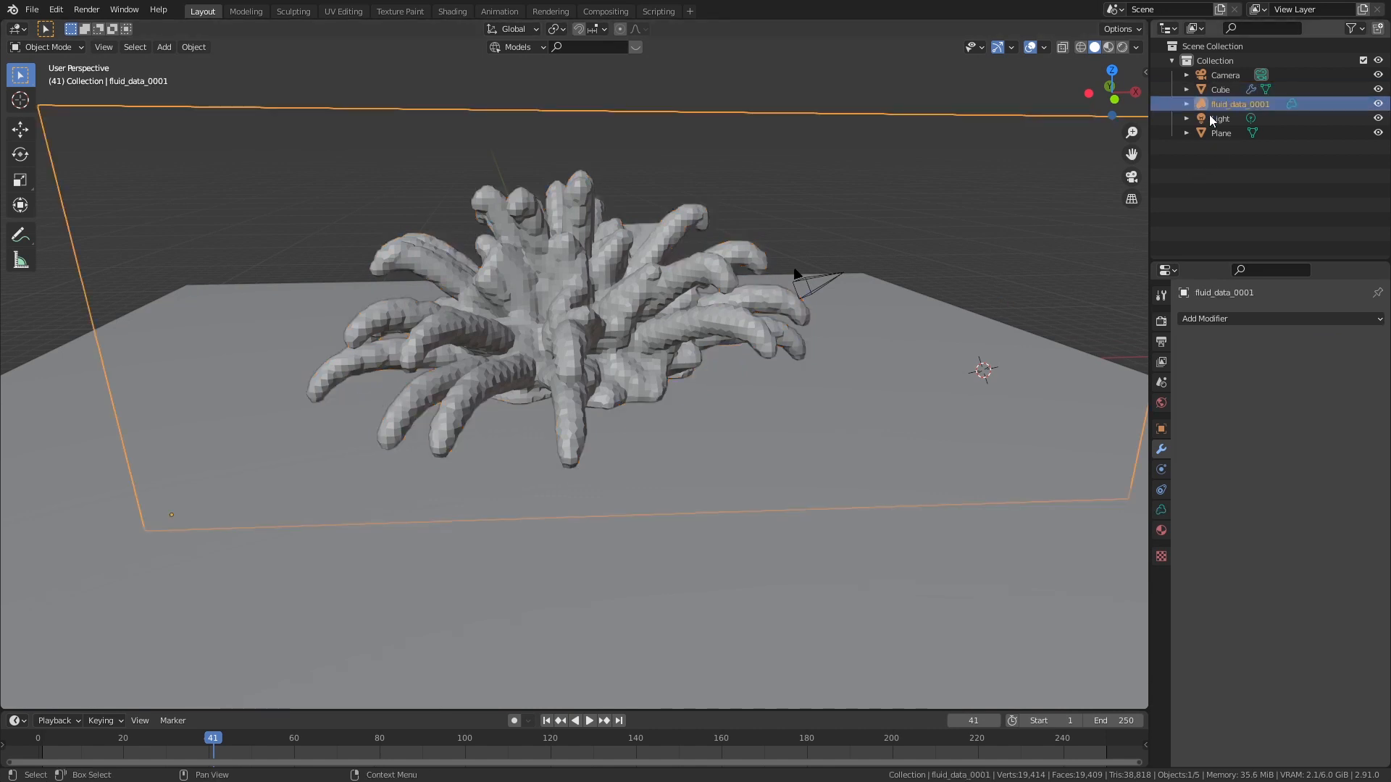
pyautogui.click(1160, 470)
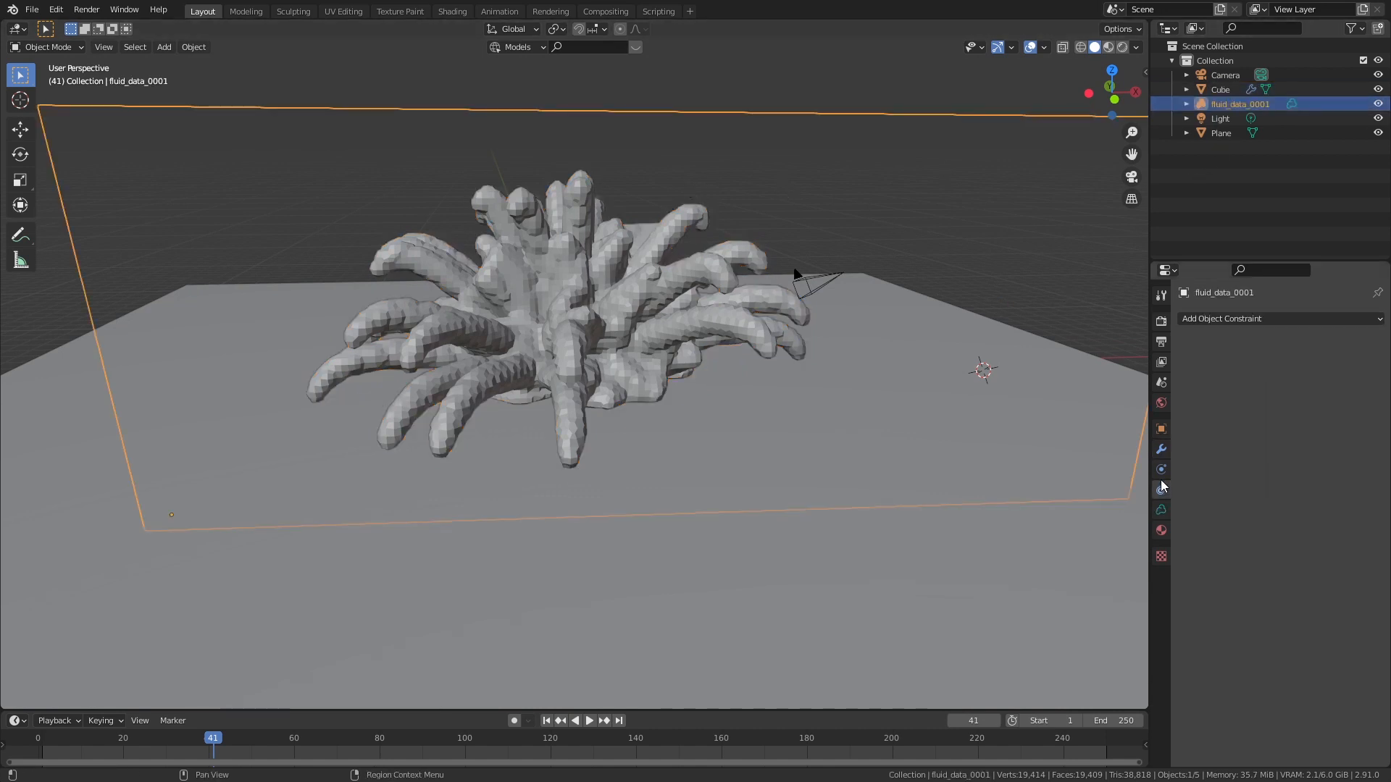
pyautogui.click(1160, 509)
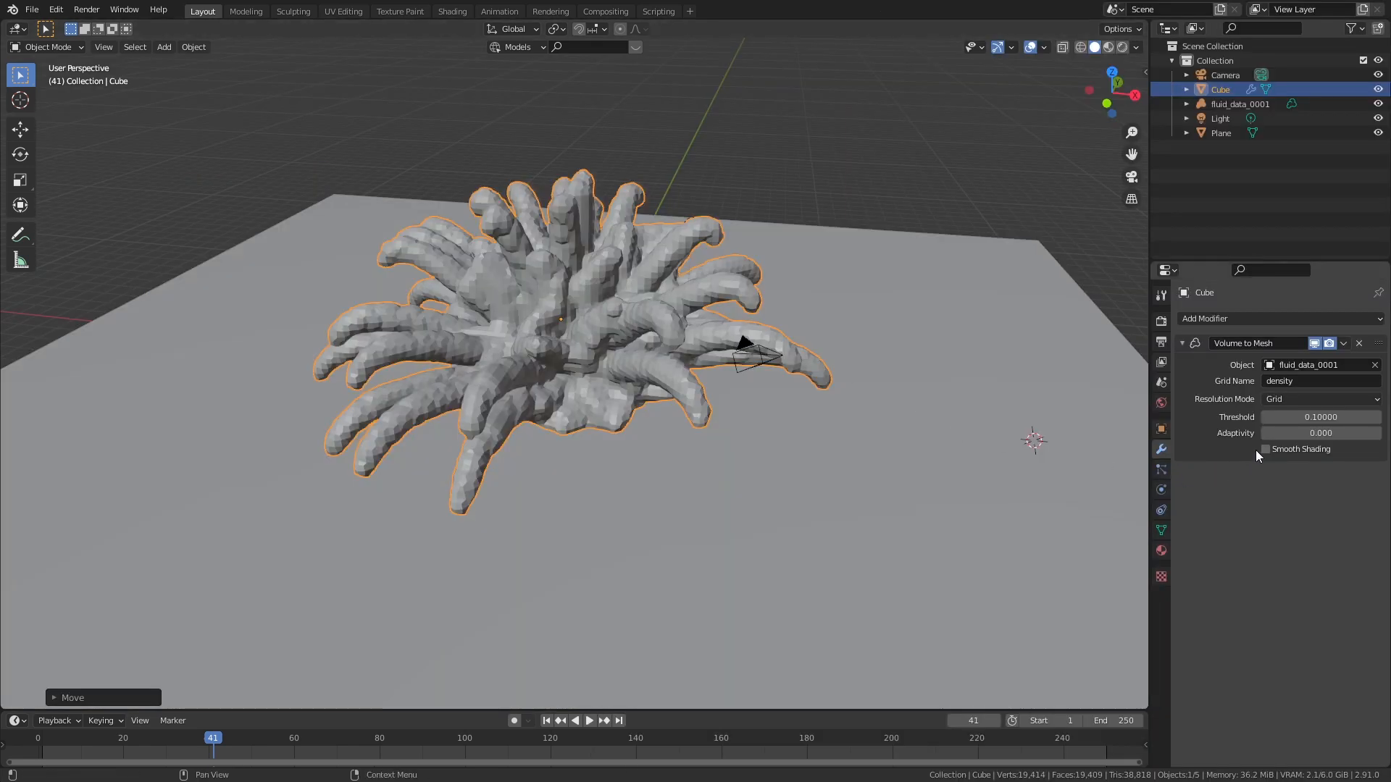
pyautogui.click(1266, 449)
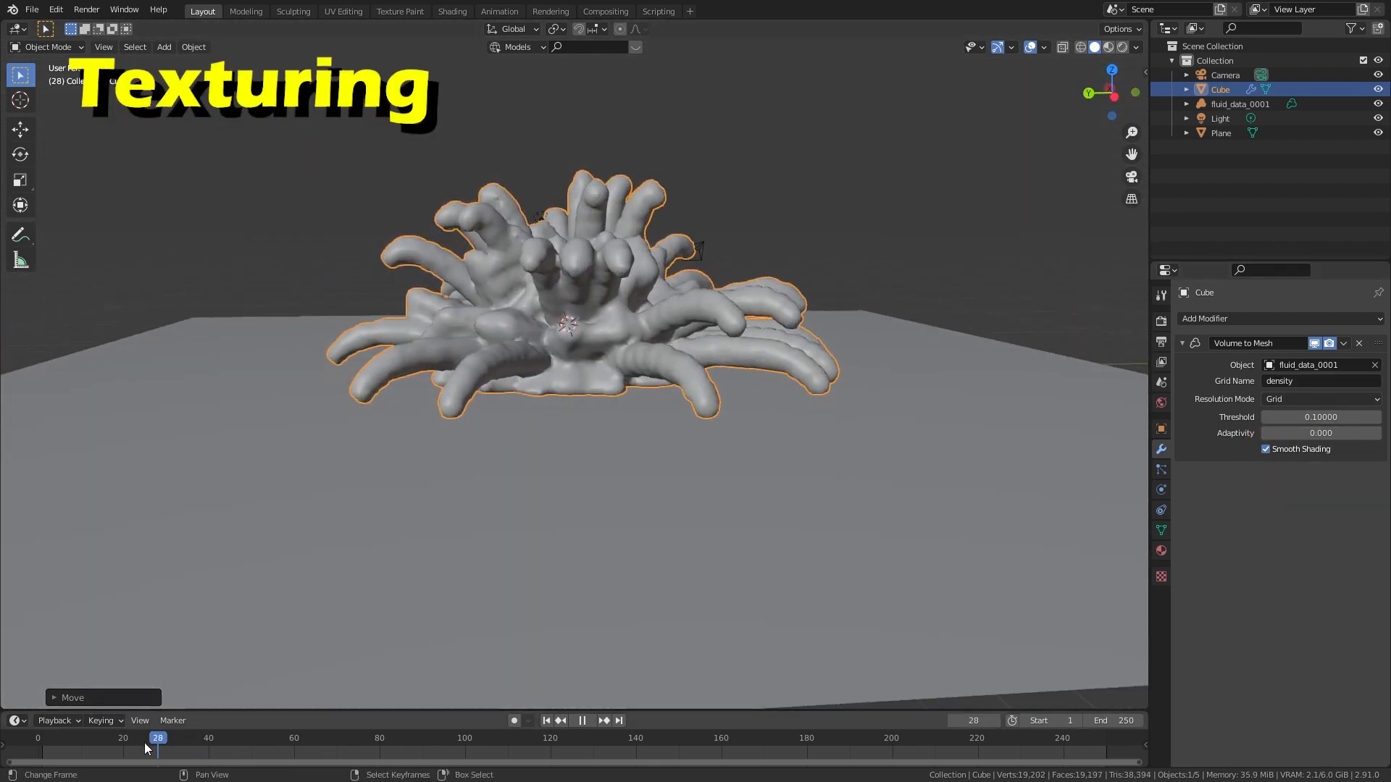
# Step: Move to a frame where the smoke mesh shows and switch to the Shading workspace
pyautogui.click(46, 737)
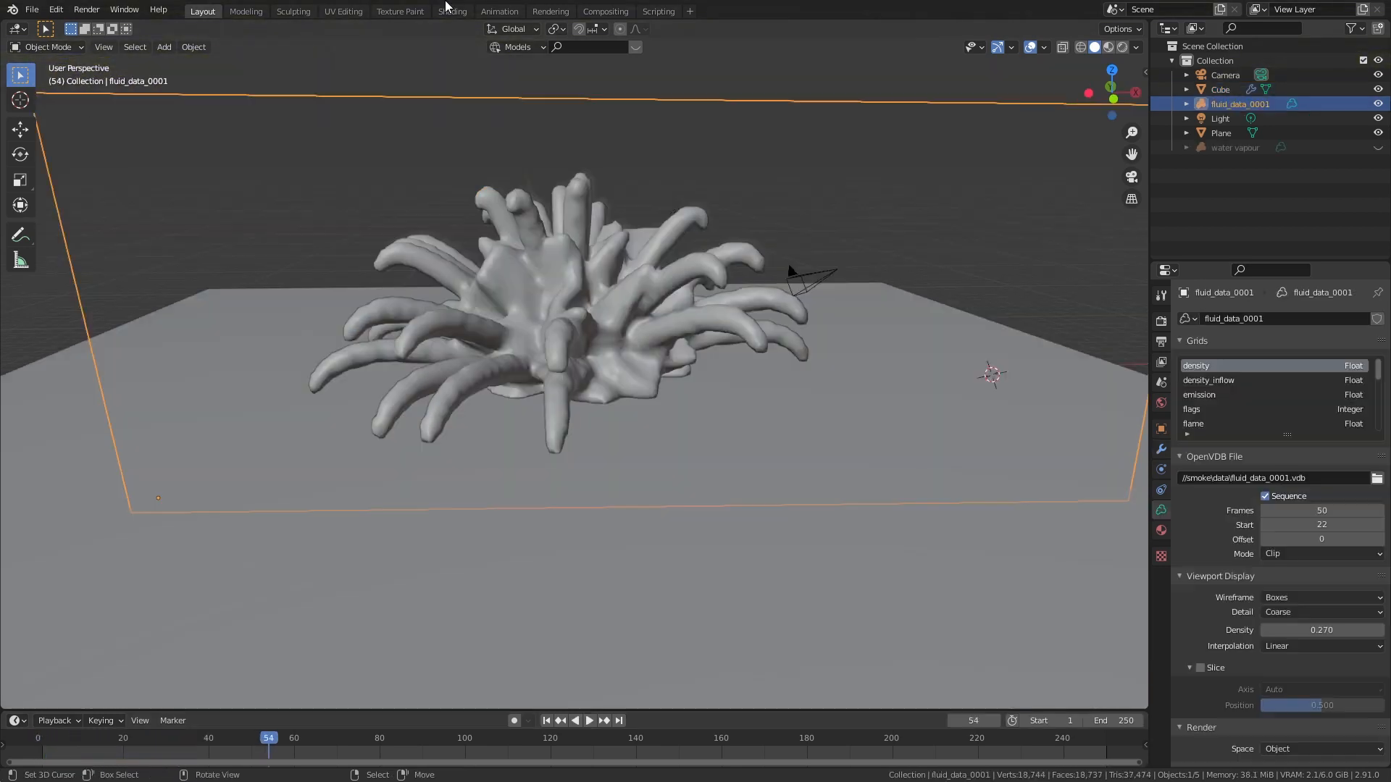
pyautogui.click(452, 10)
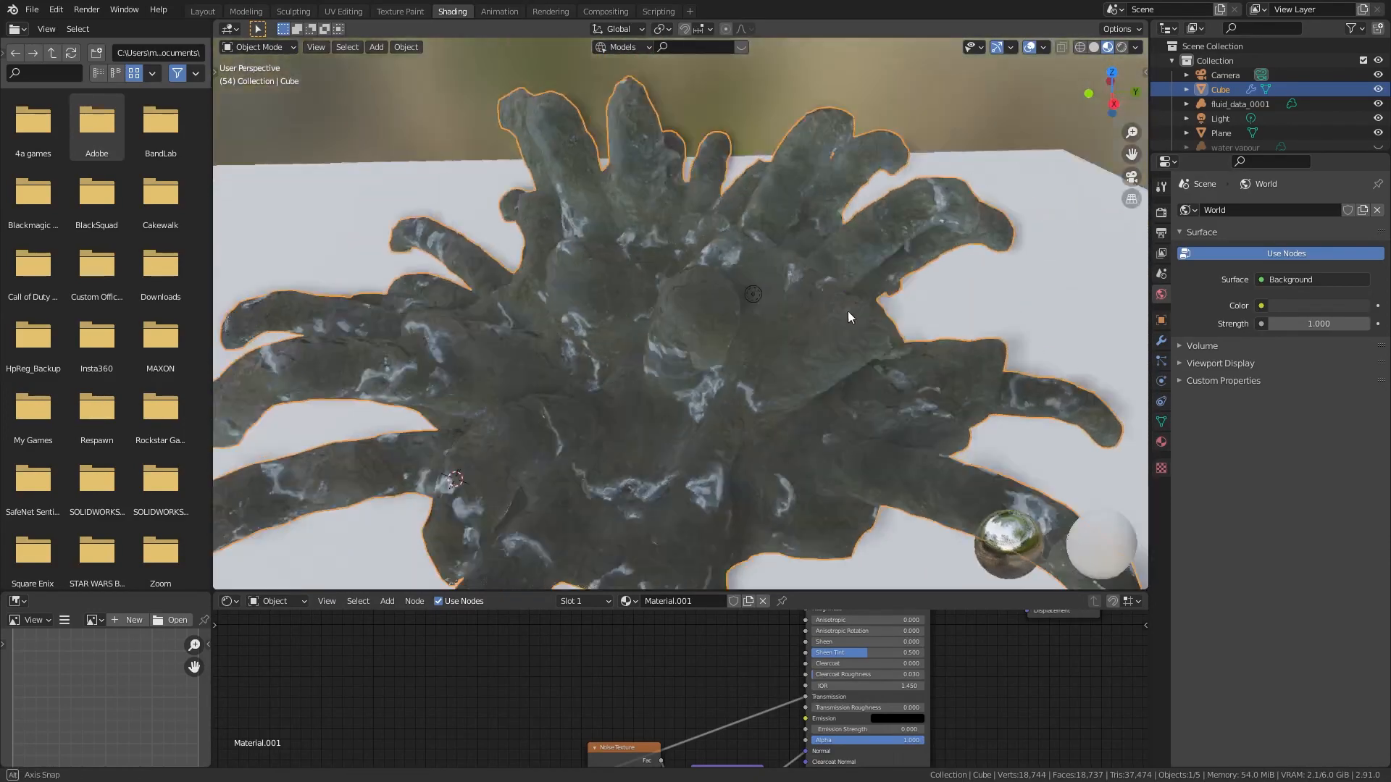
# Step: Review the full ice material node tree, then return to the Layout workspace
pyautogui.moveTo(848, 317); pyautogui.dragTo(614, 296)
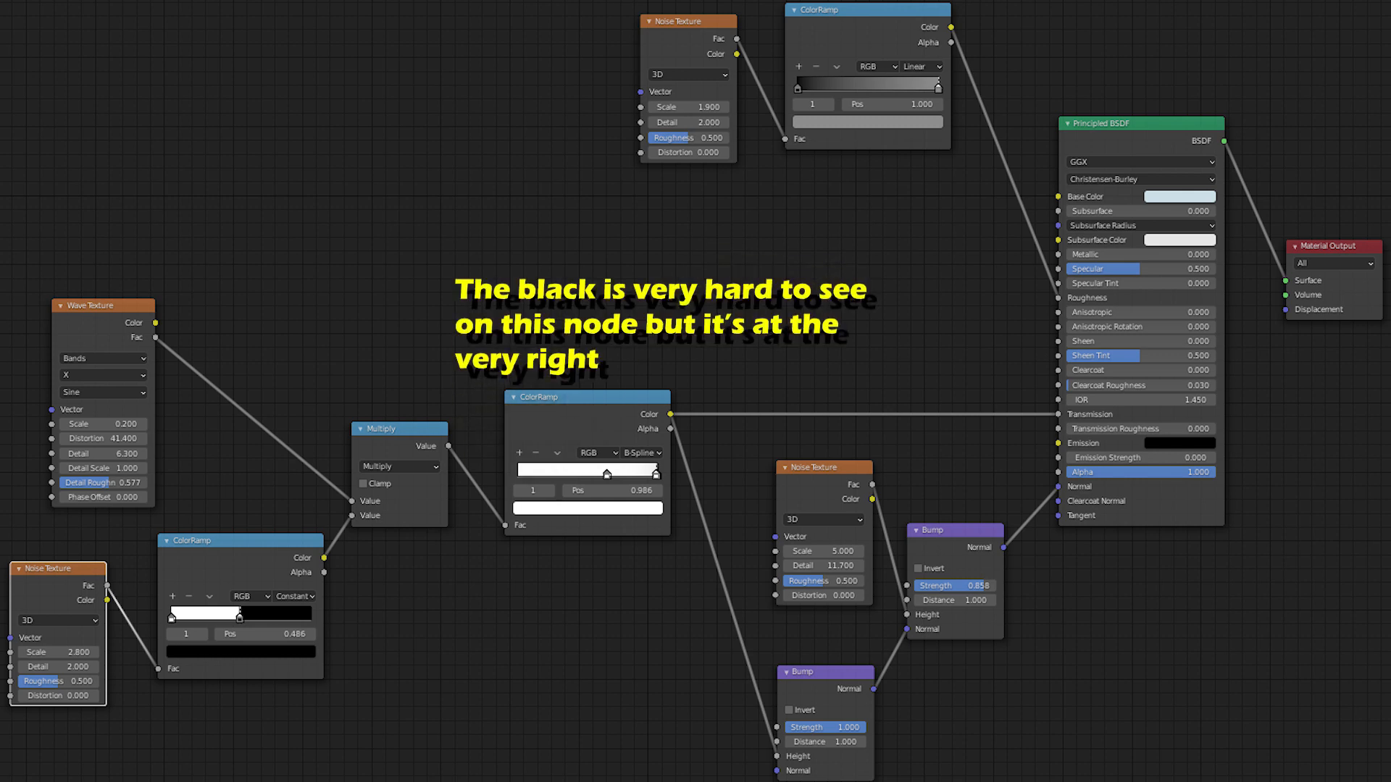
pyautogui.click(201, 10)
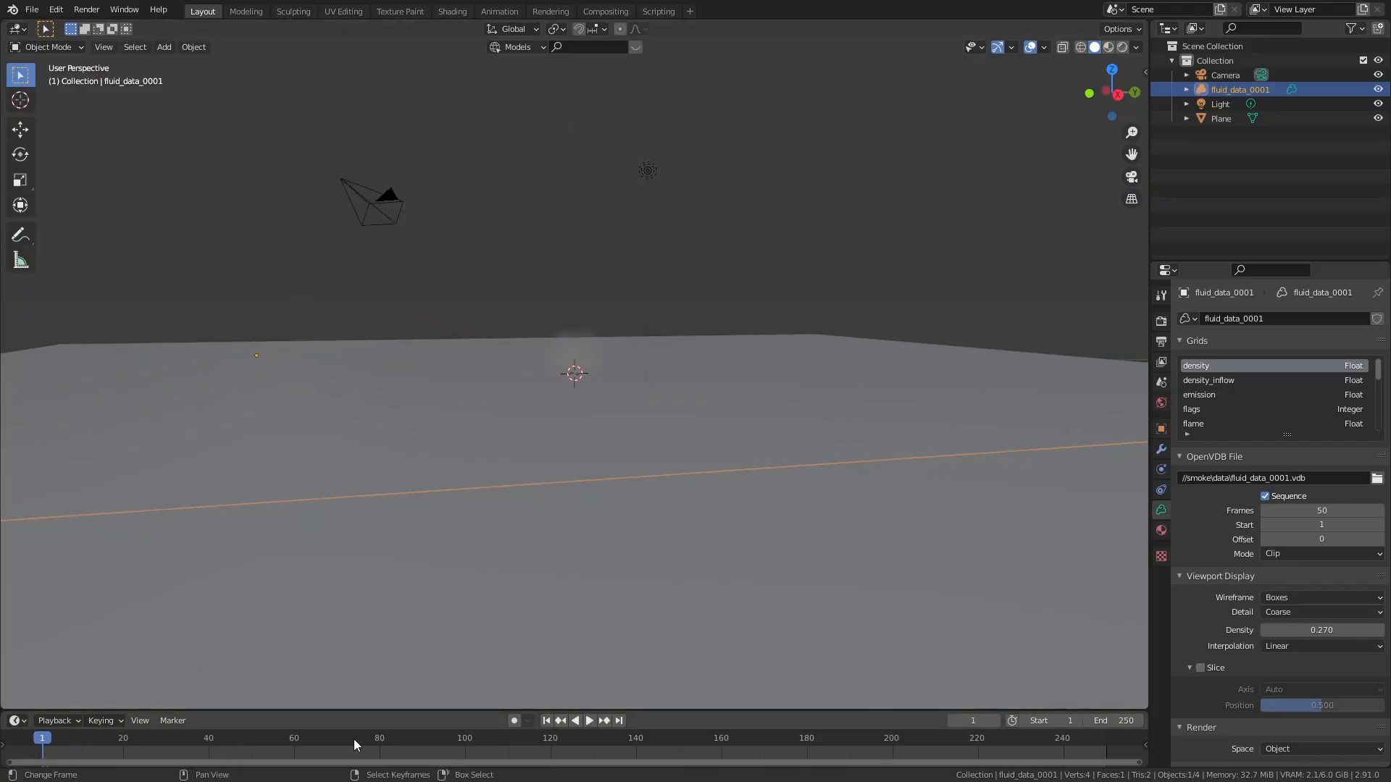
# Step: Go to a frame showing the smoke and select the Cube for its particle system
pyautogui.click(588, 720)
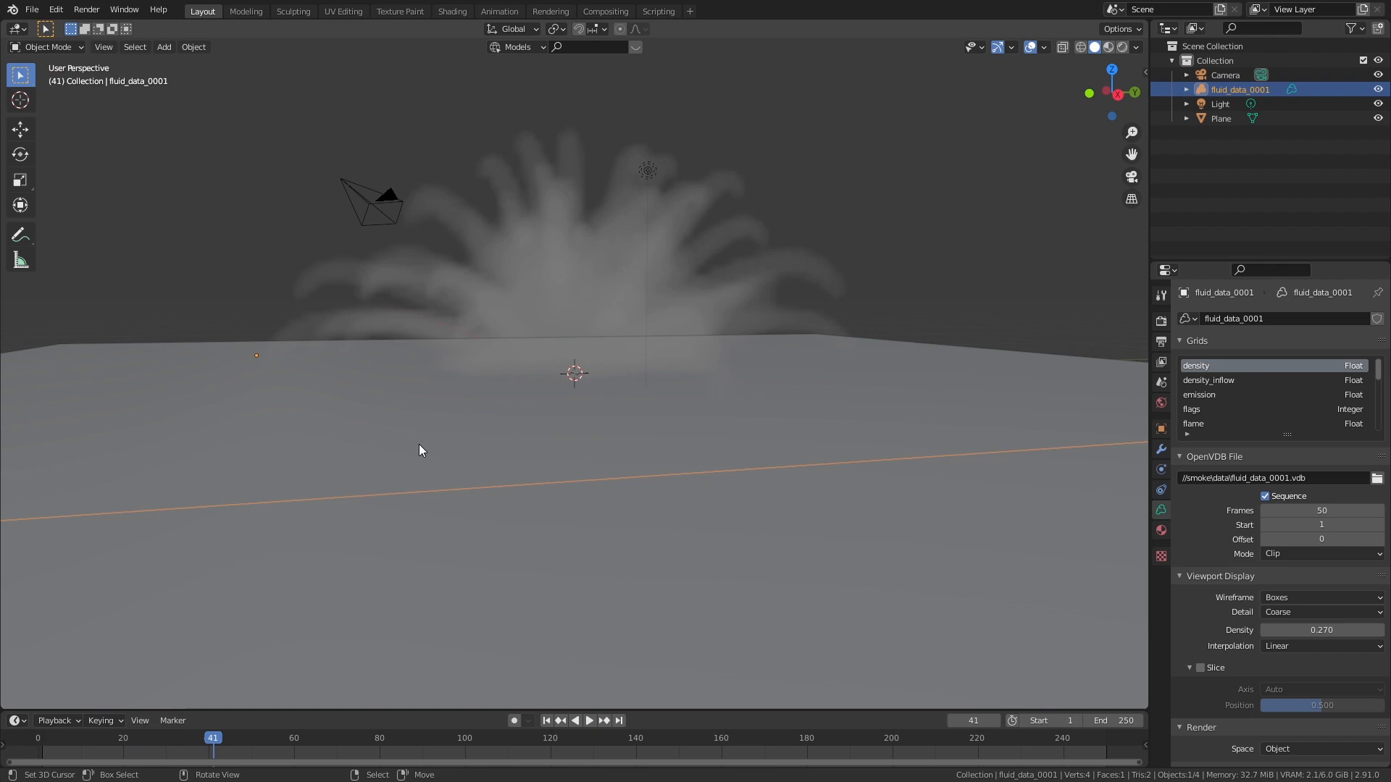
pyautogui.click(163, 47)
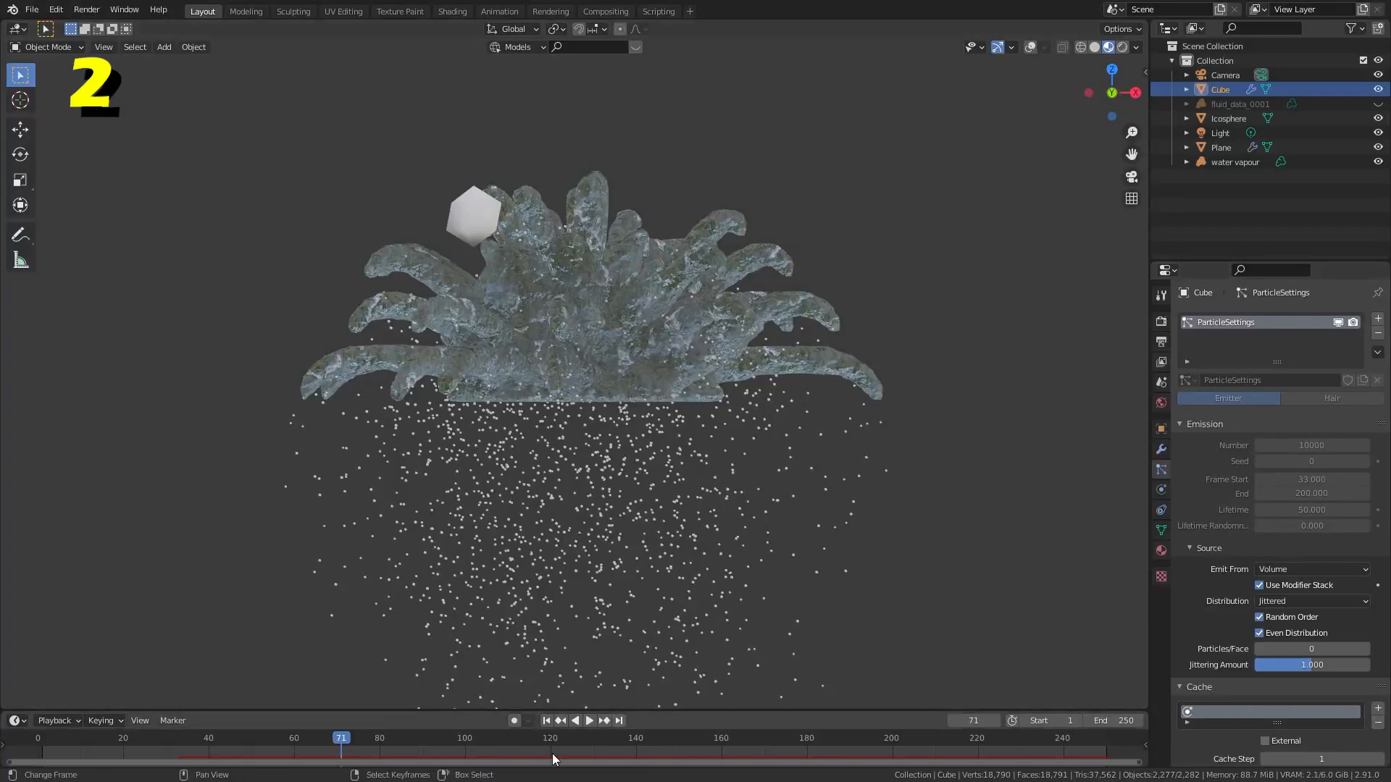
# Step: Play and pause the timeline to preview the particle debris falling beneath the mesh
pyautogui.click(588, 720)
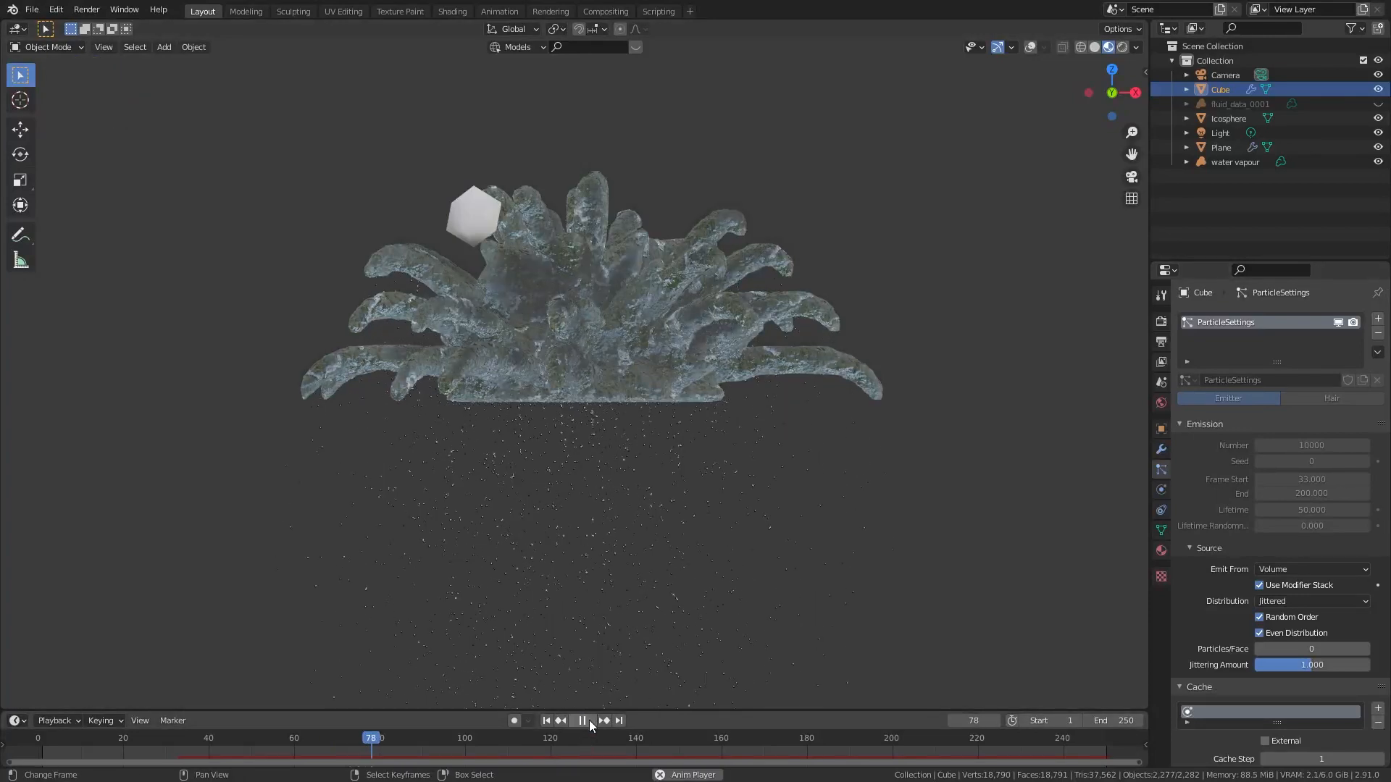
pyautogui.click(583, 720)
pyautogui.write('c')
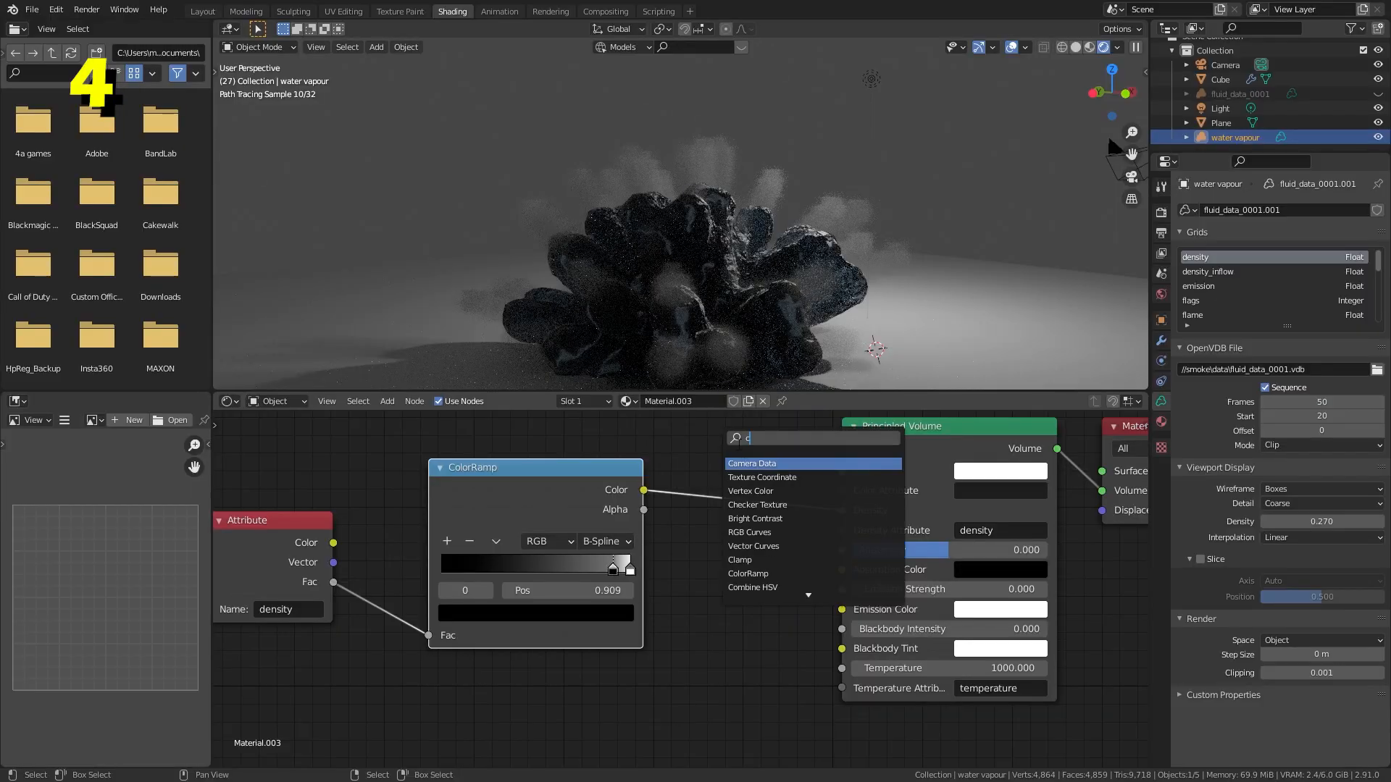
# Step: Insert a Math Multiply node between the ColorRamp and Principled Volume density, factor 10
pyautogui.write('math')
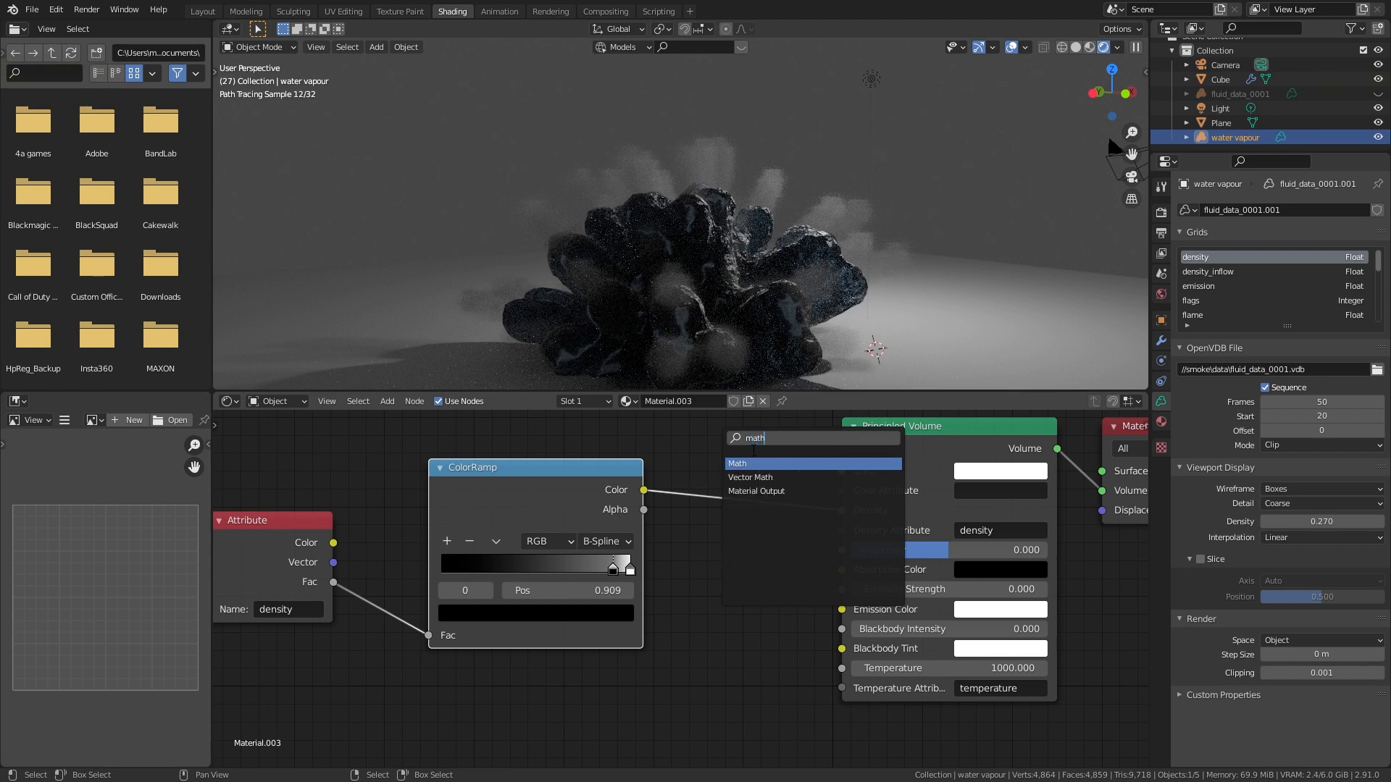
pyautogui.click(737, 462)
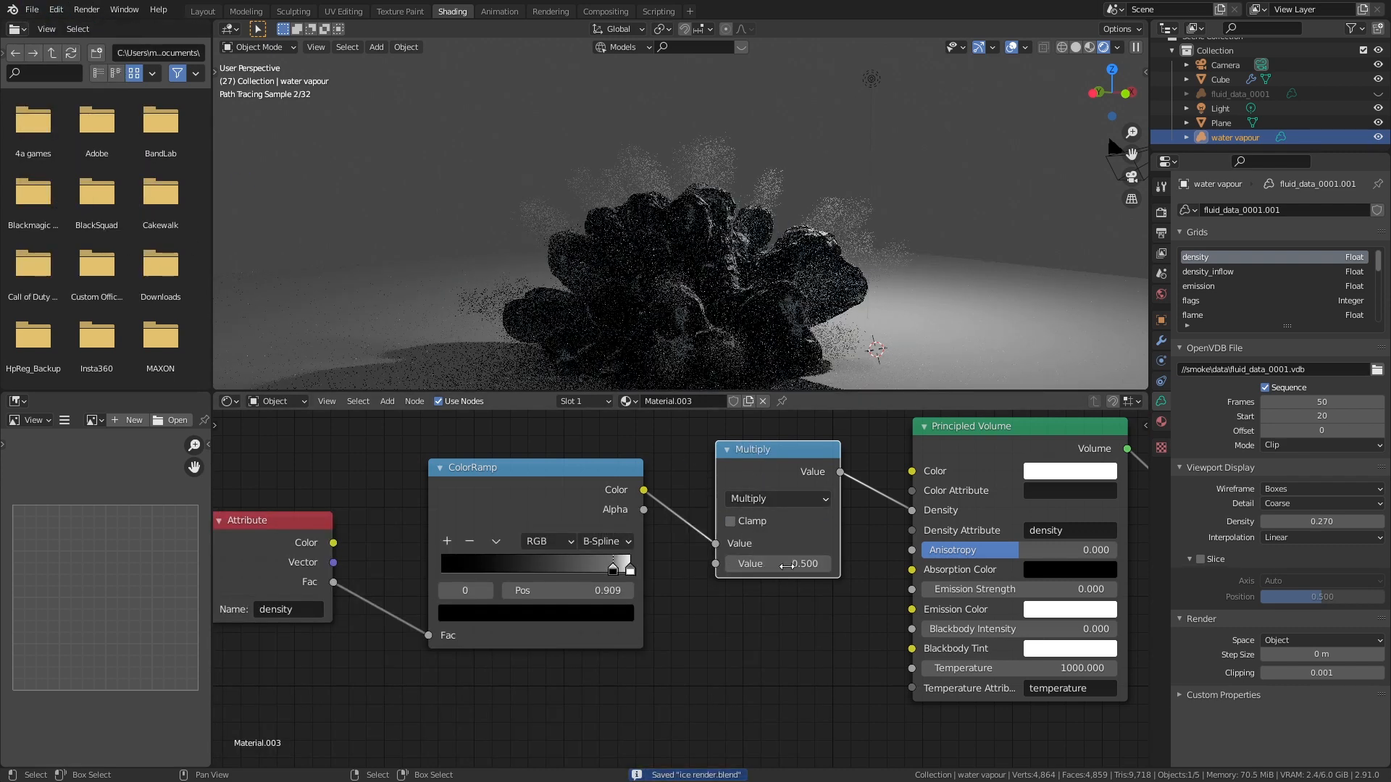
pyautogui.click(776, 563)
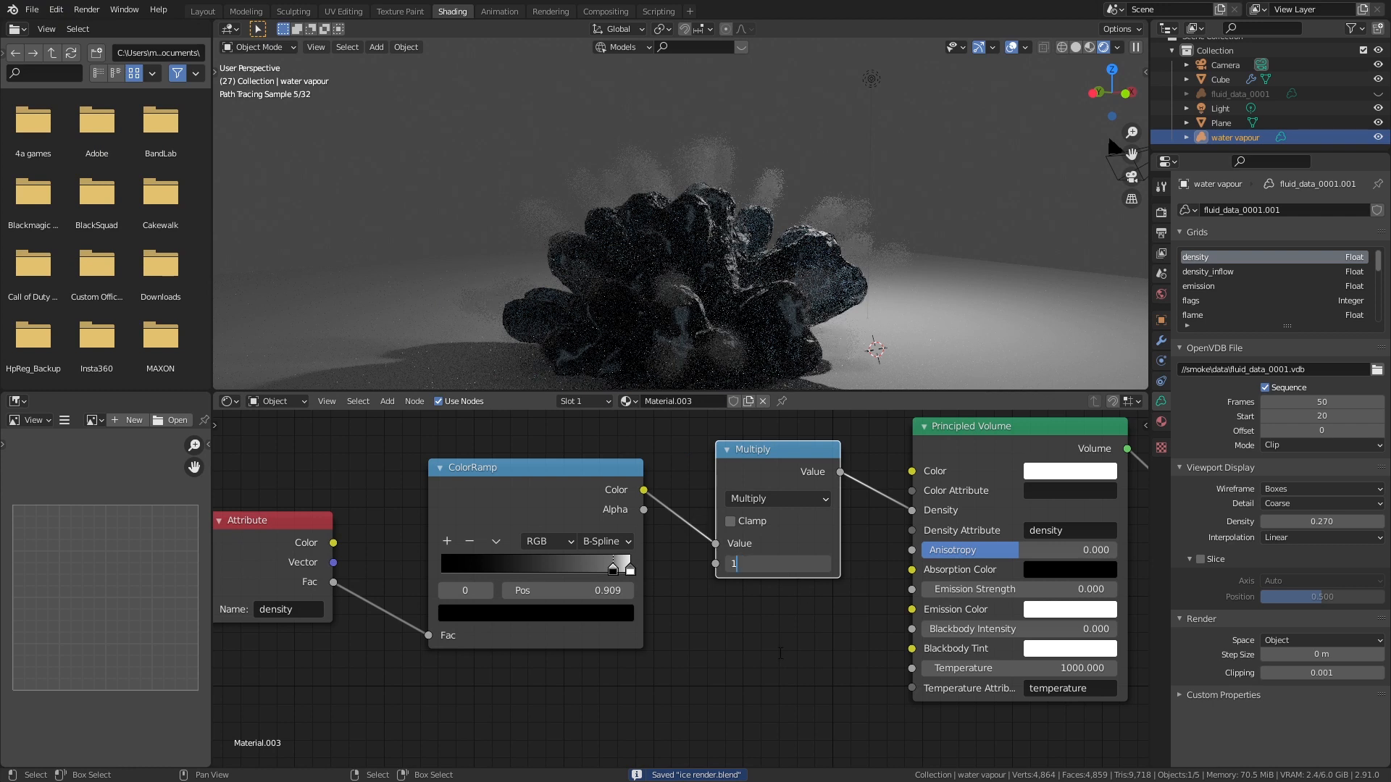
pyautogui.write('0')
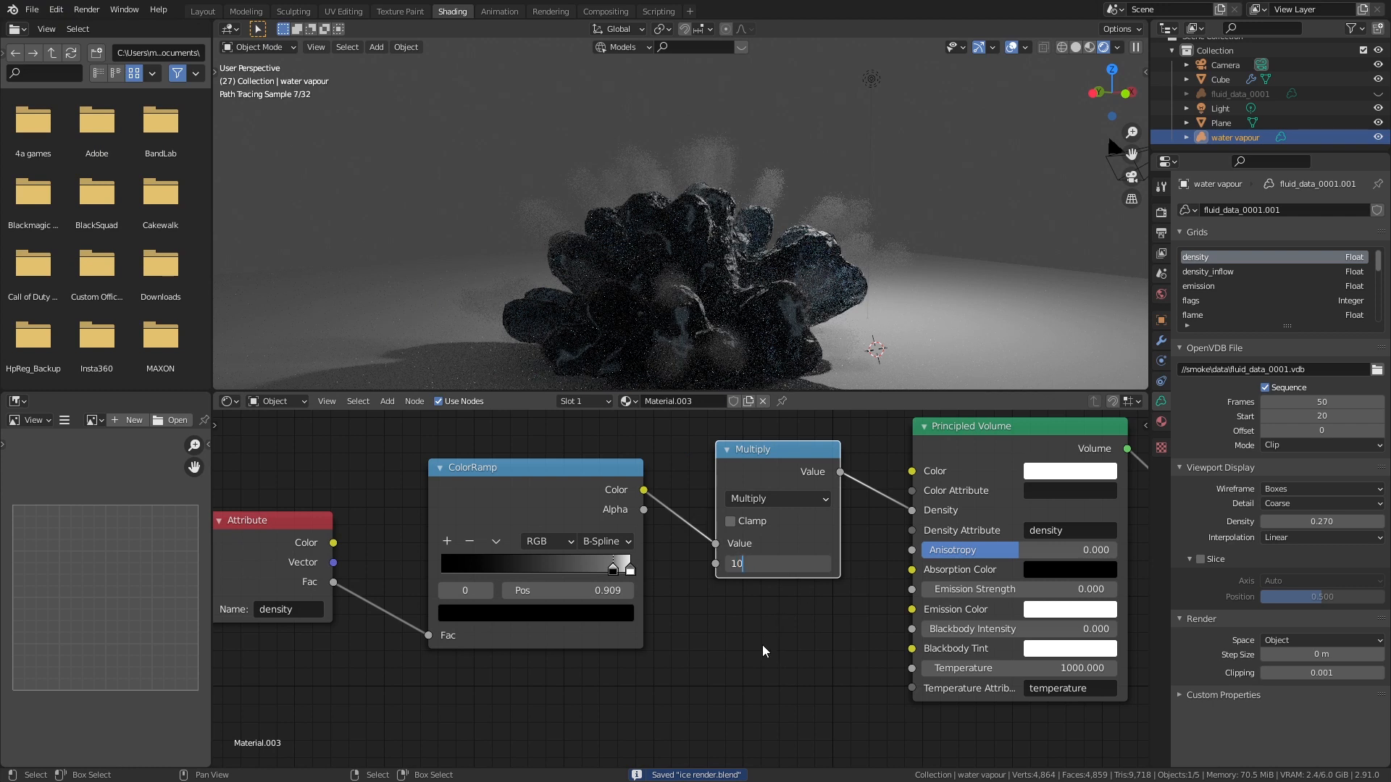